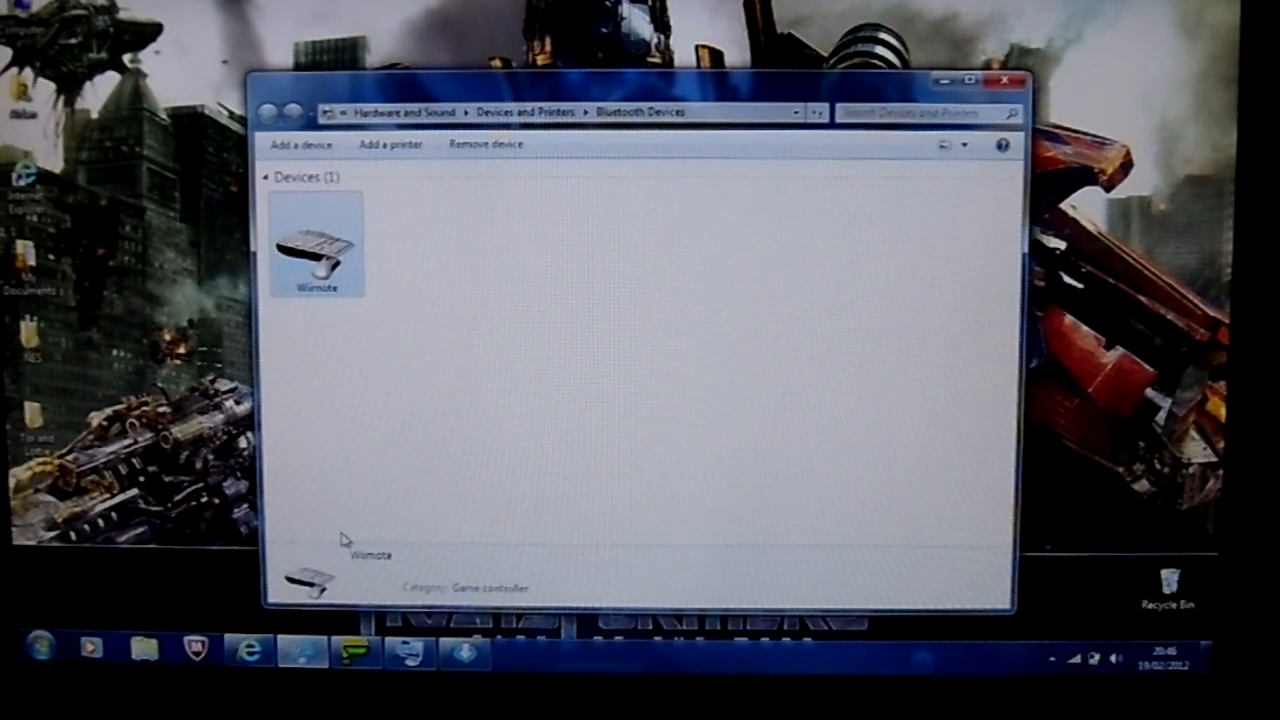
mouse_move(477, 483)
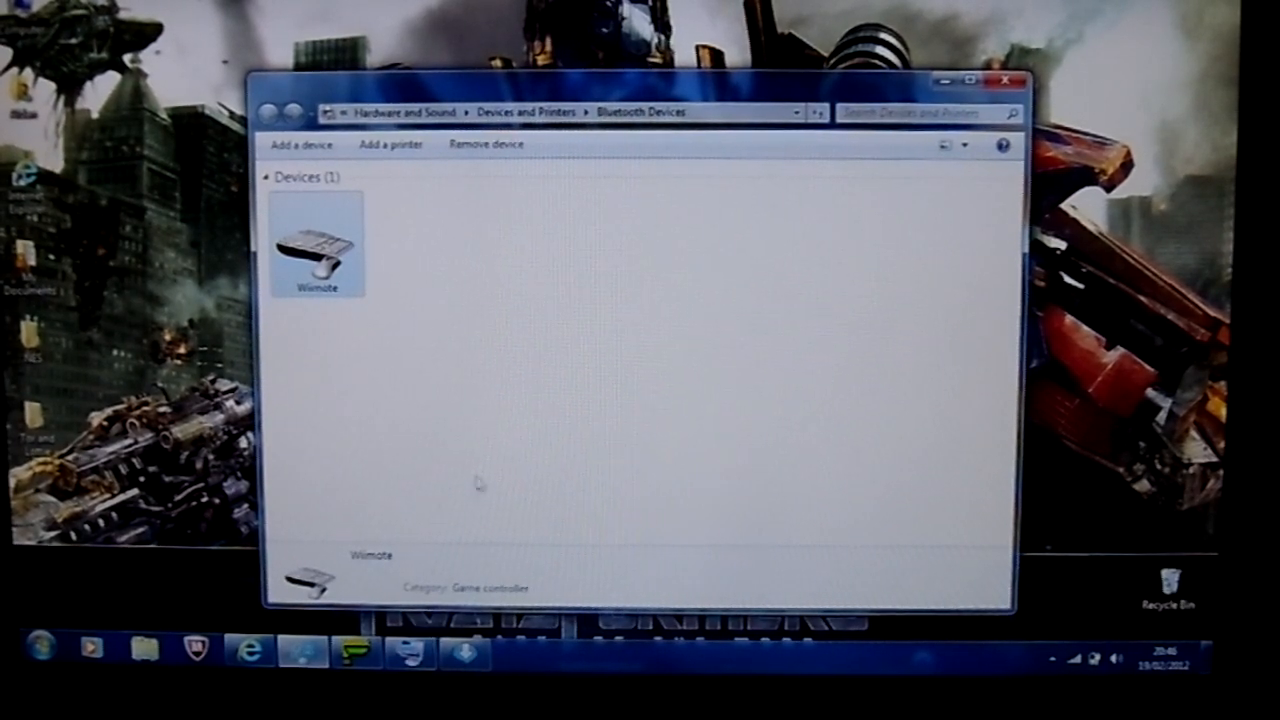
mouse_move(483, 416)
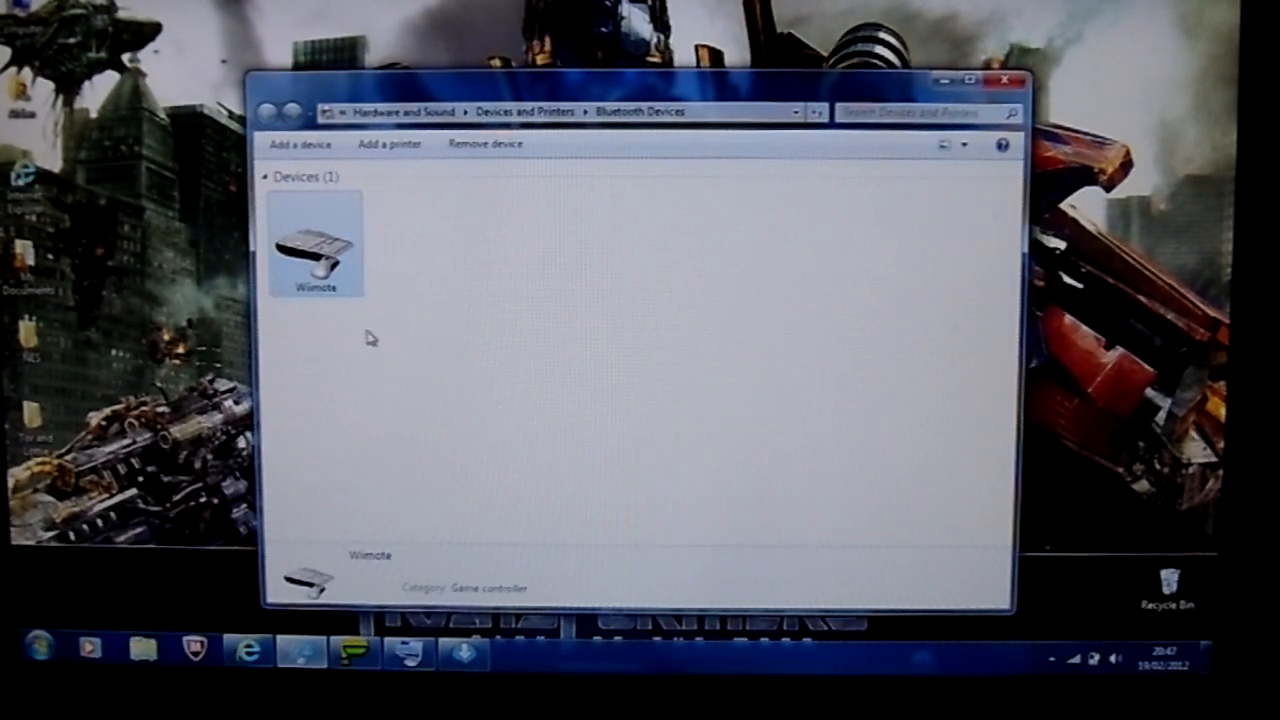
mouse_move(340, 322)
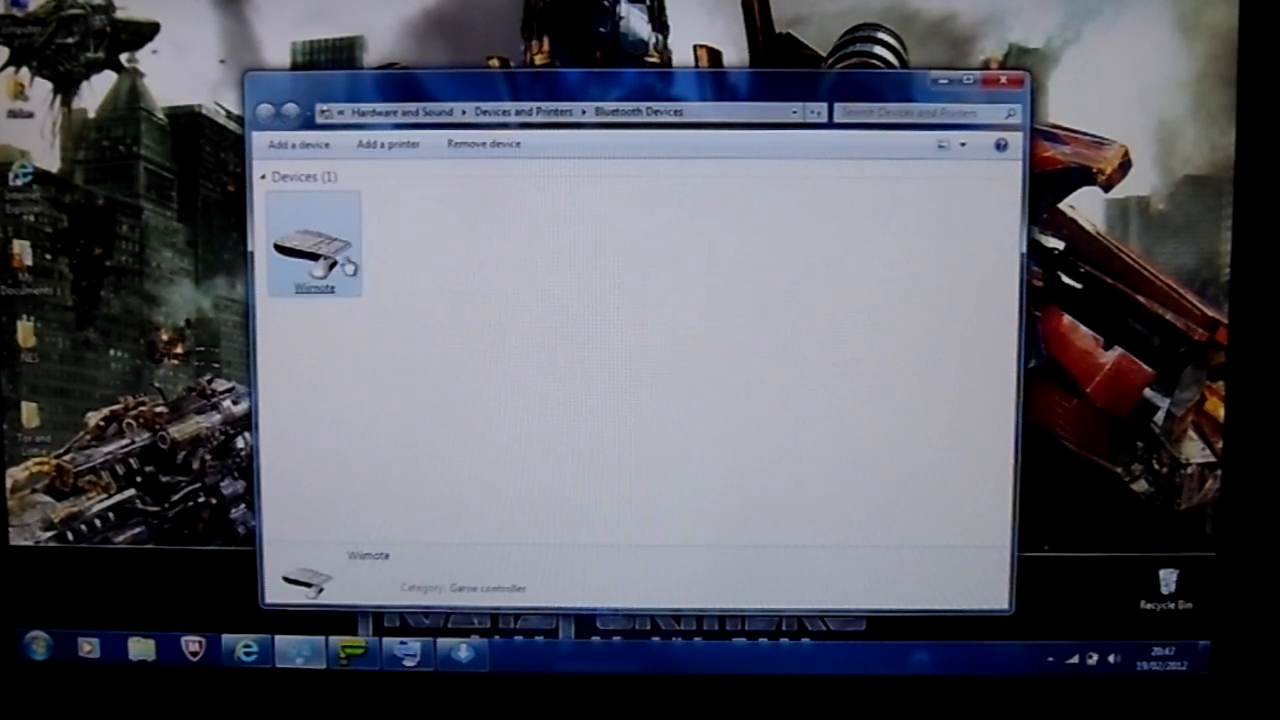
- Remove the Wiimote from Devices and Printers and confirm with Yes
right_click(314, 245)
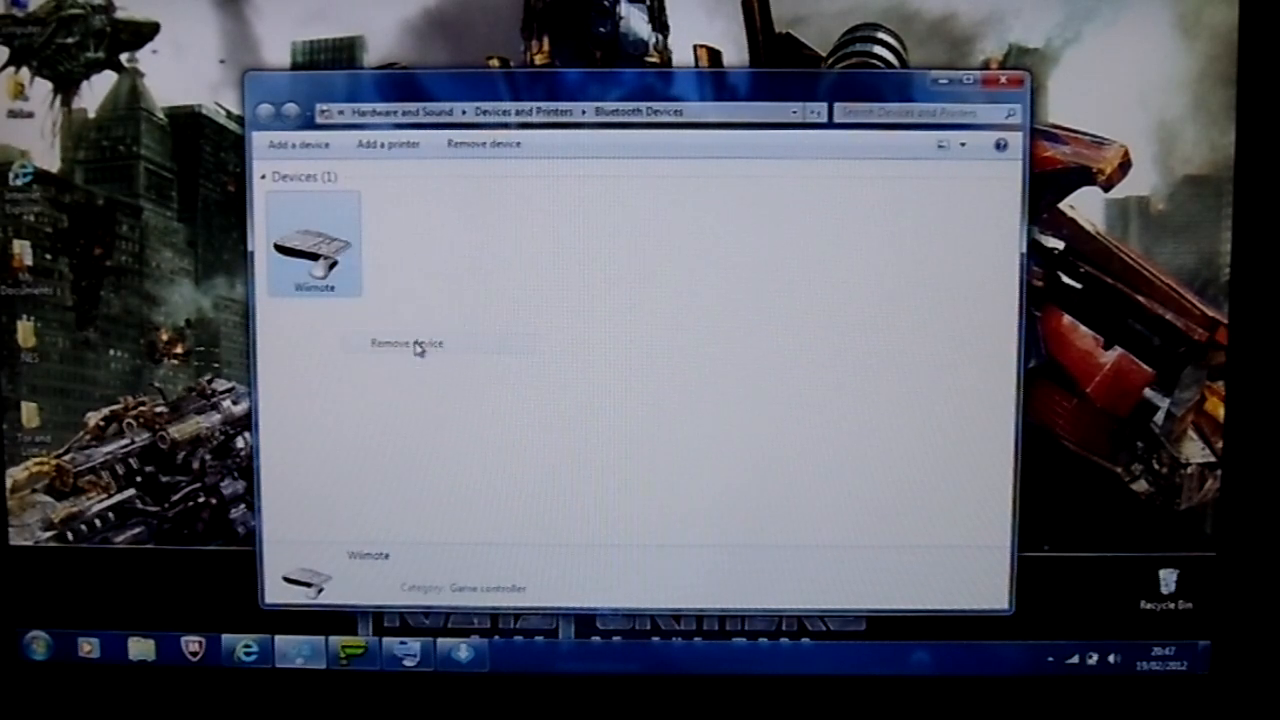
click(404, 343)
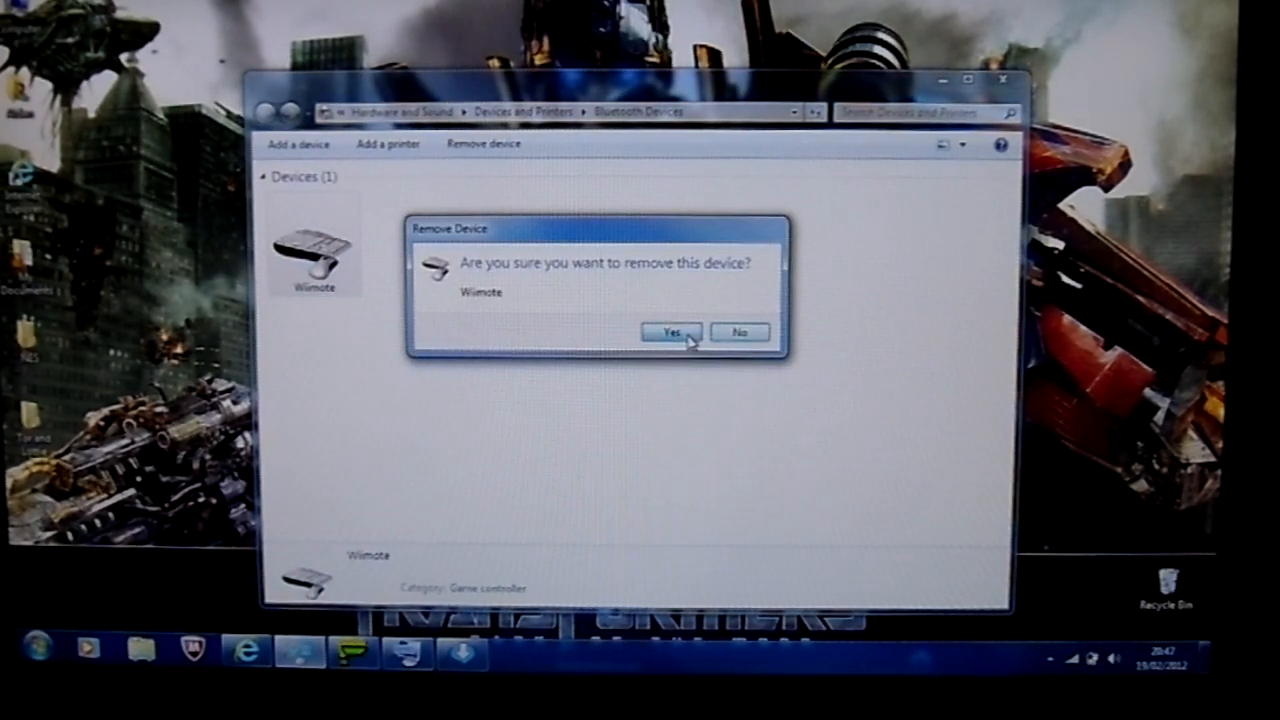
click(669, 332)
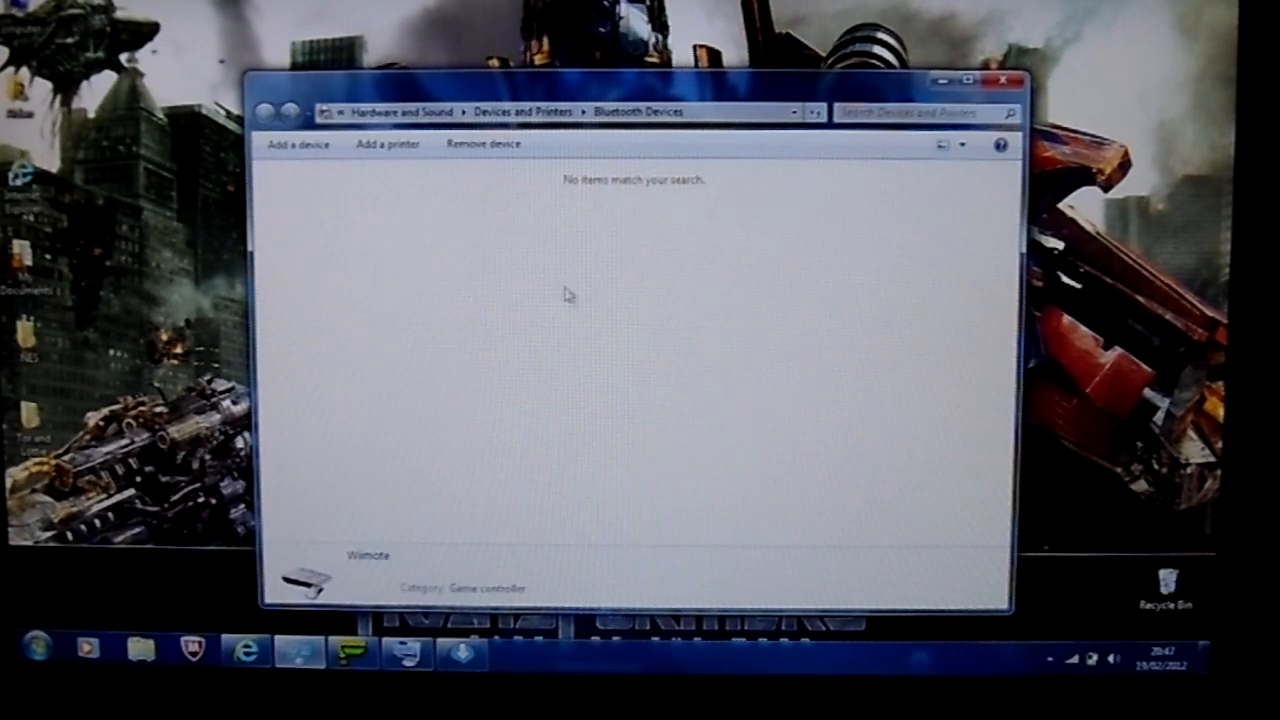
mouse_move(697, 231)
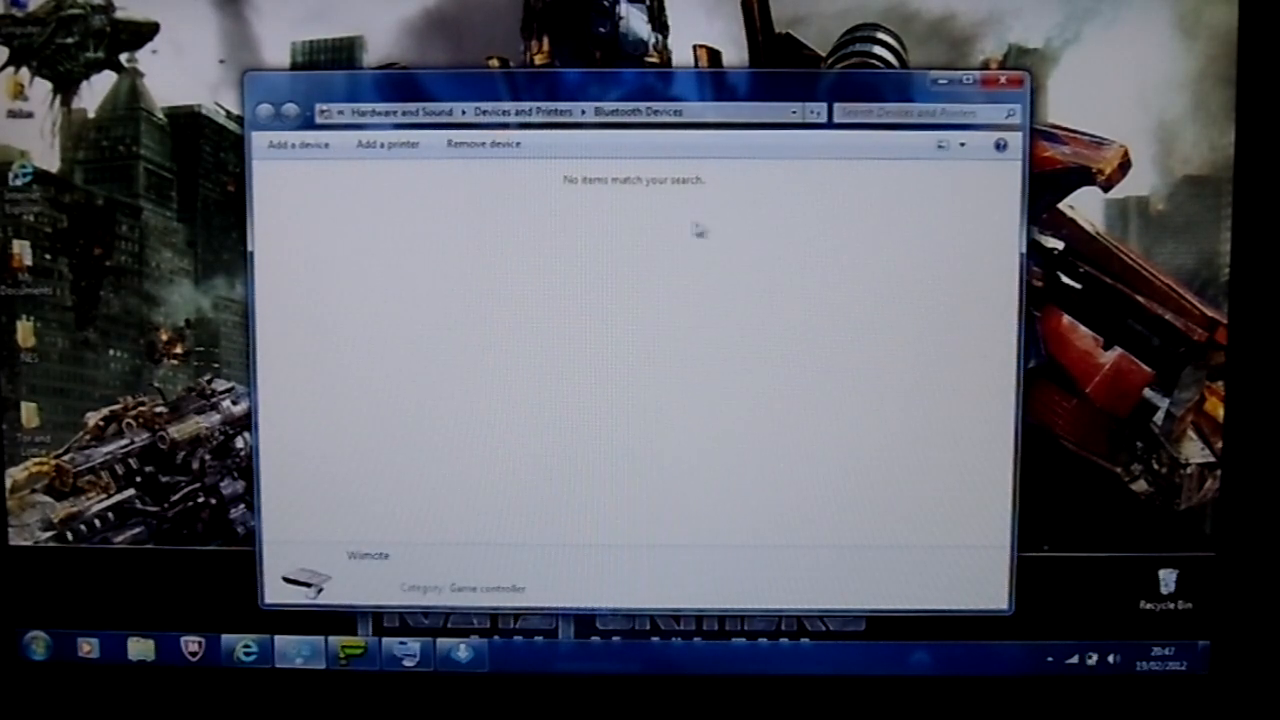
mouse_move(303, 144)
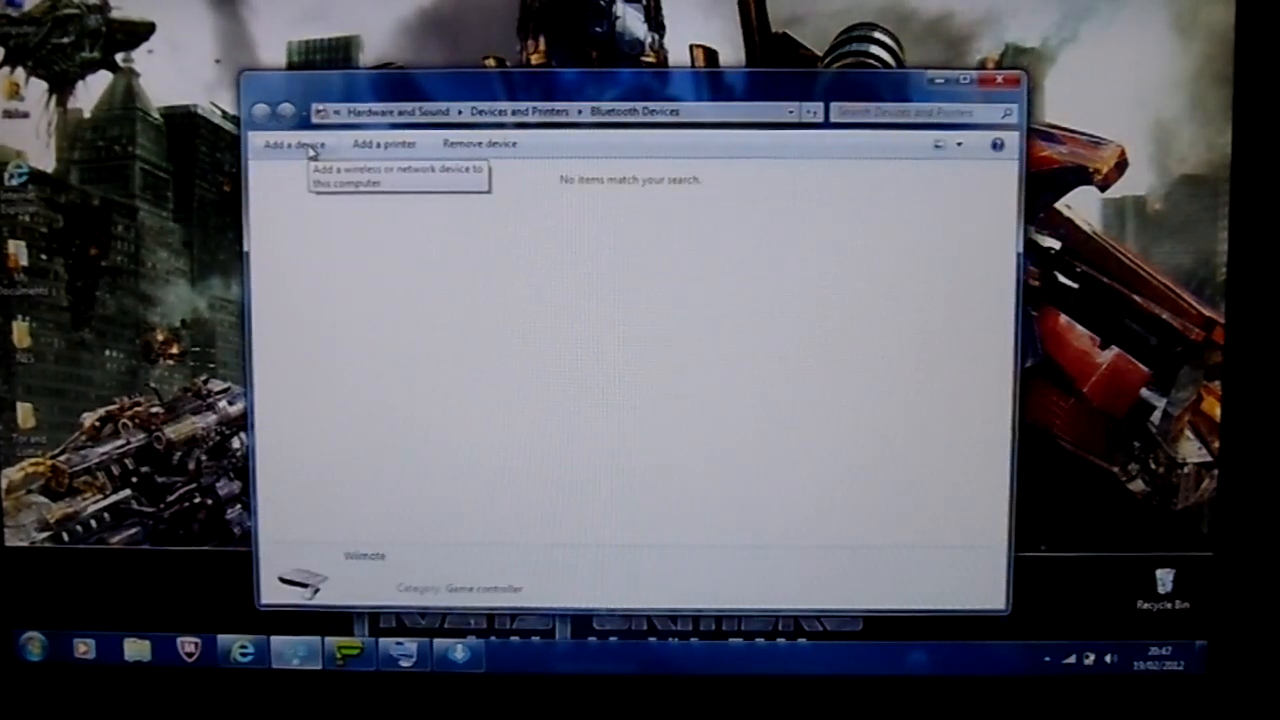
mouse_move(320, 150)
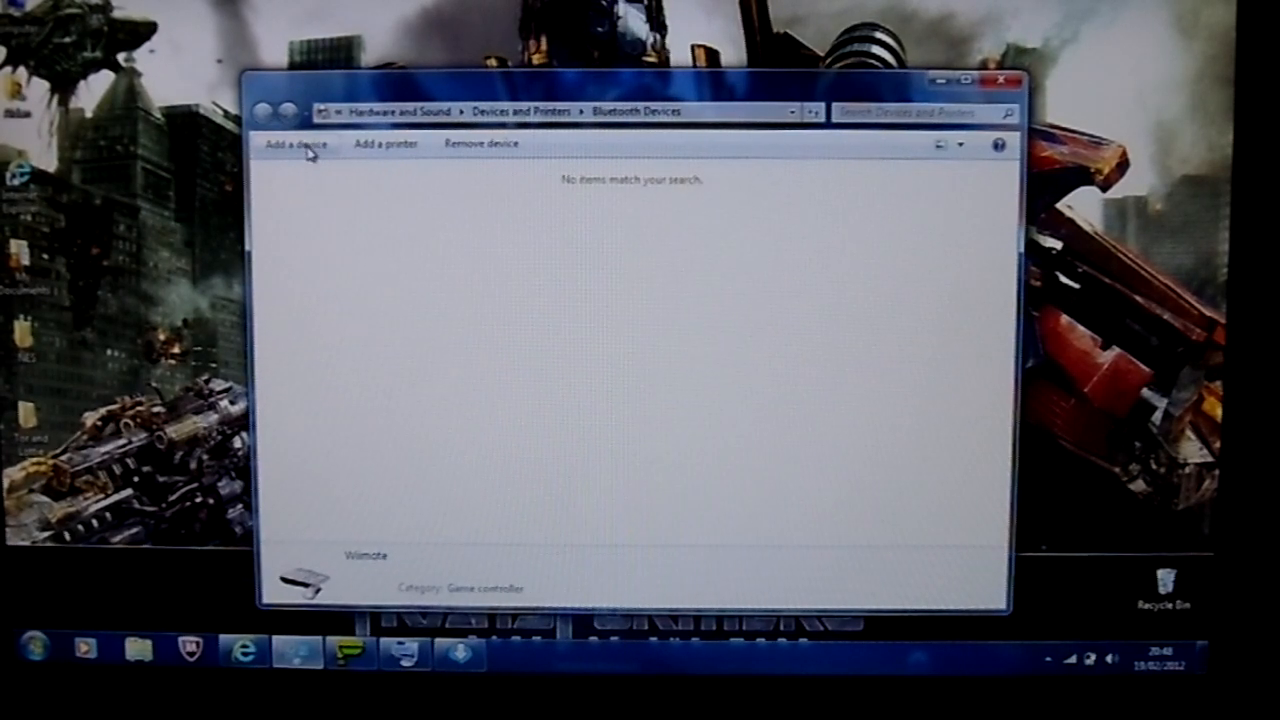
- Start the Add a device wizard to search for discoverable devices
click(298, 144)
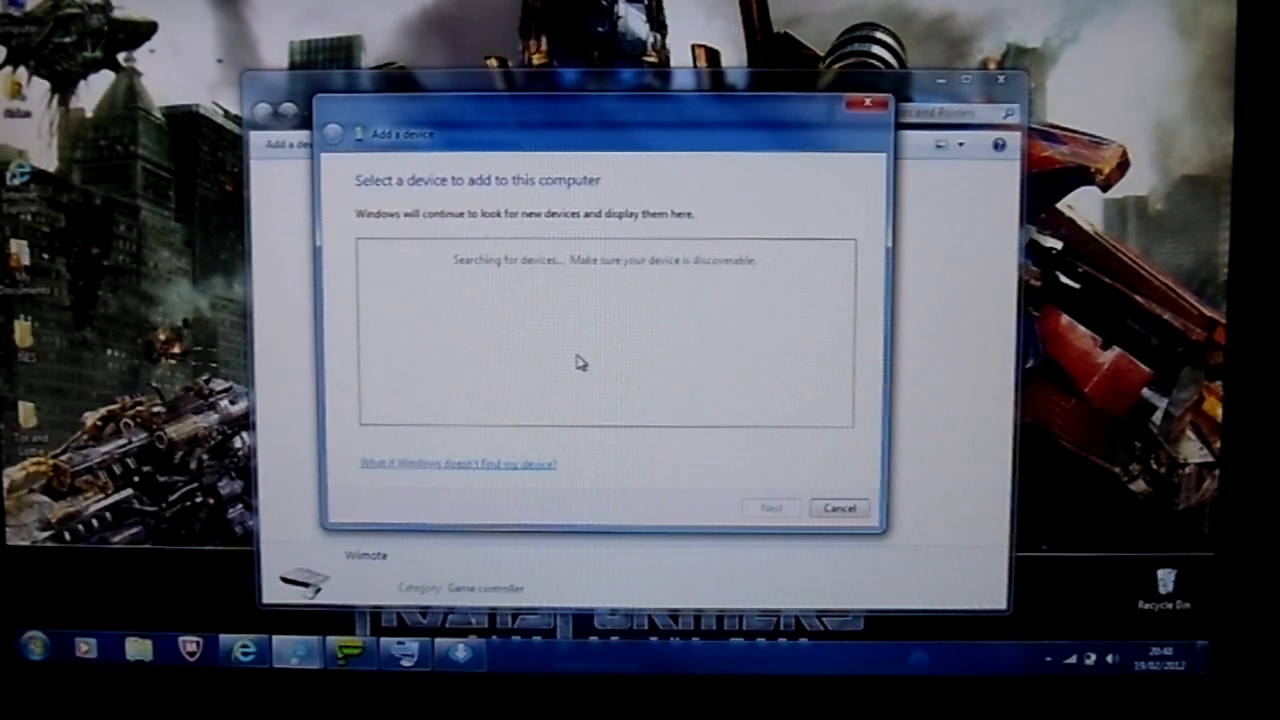
mouse_move(446, 300)
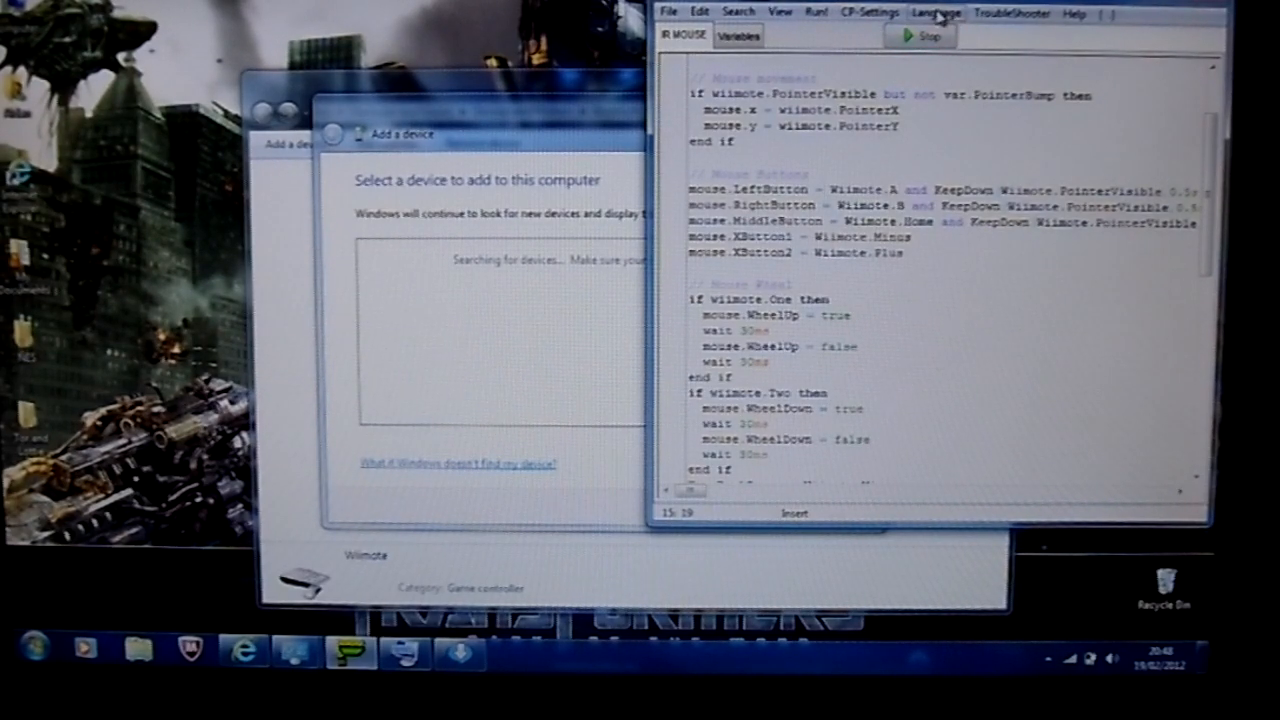
- Stop the IR MOUSE script and decline replacing IR MOUSE.PIE in Save As
click(918, 36)
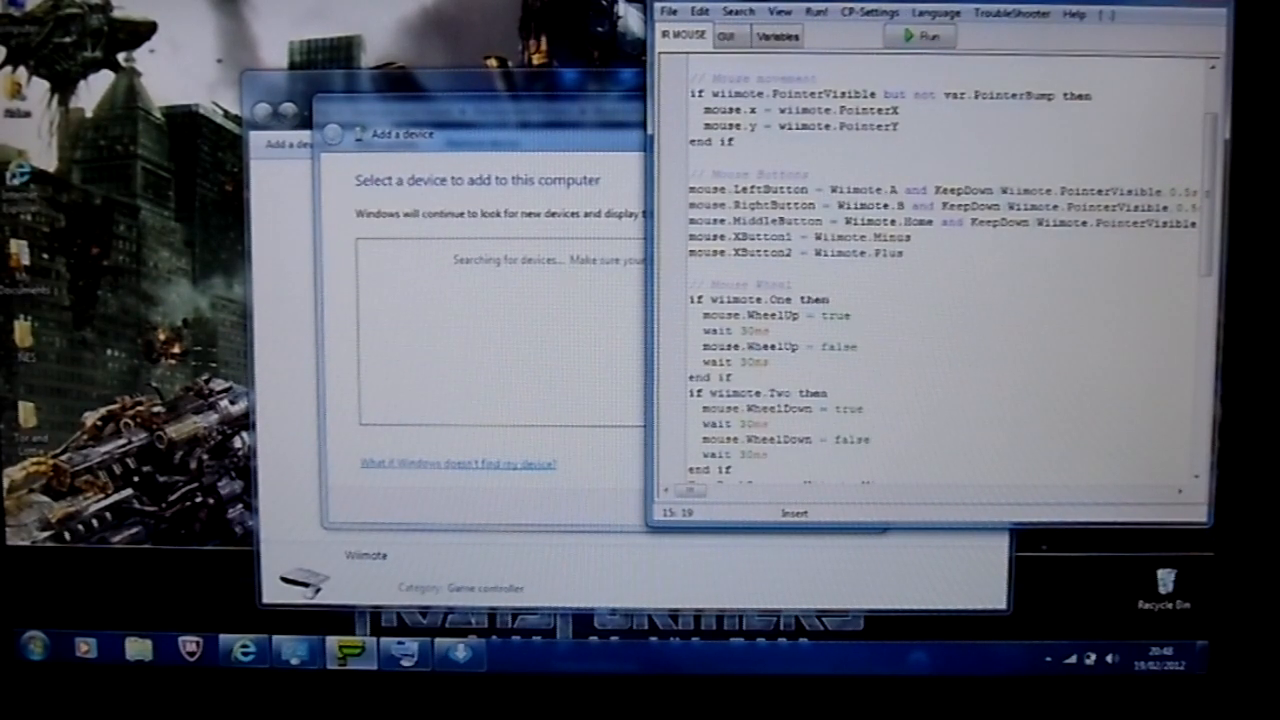
click(668, 12)
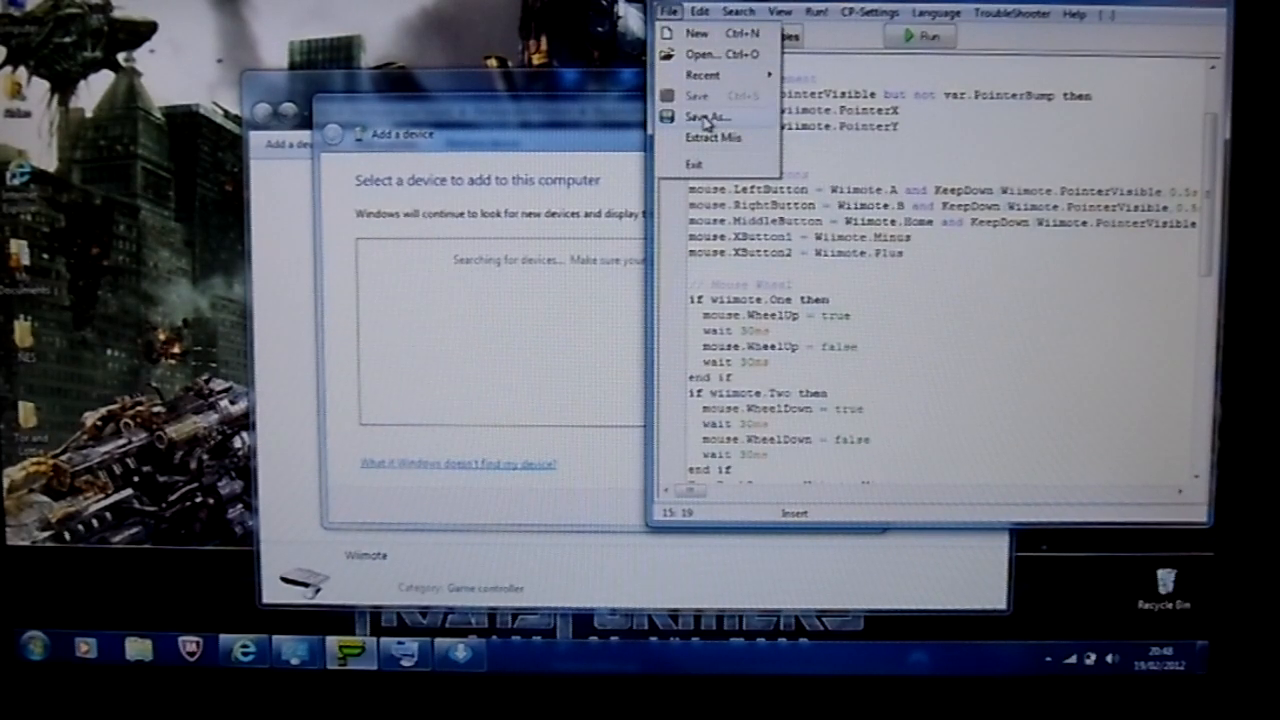
click(708, 116)
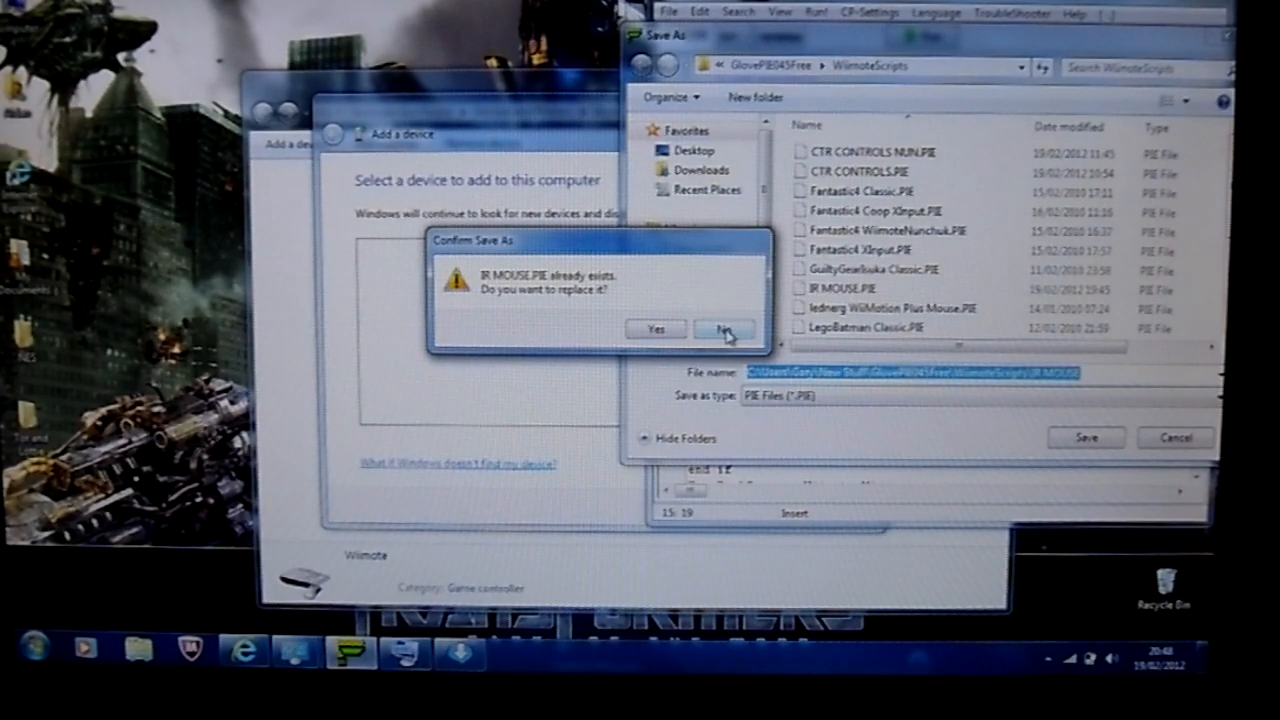
click(724, 329)
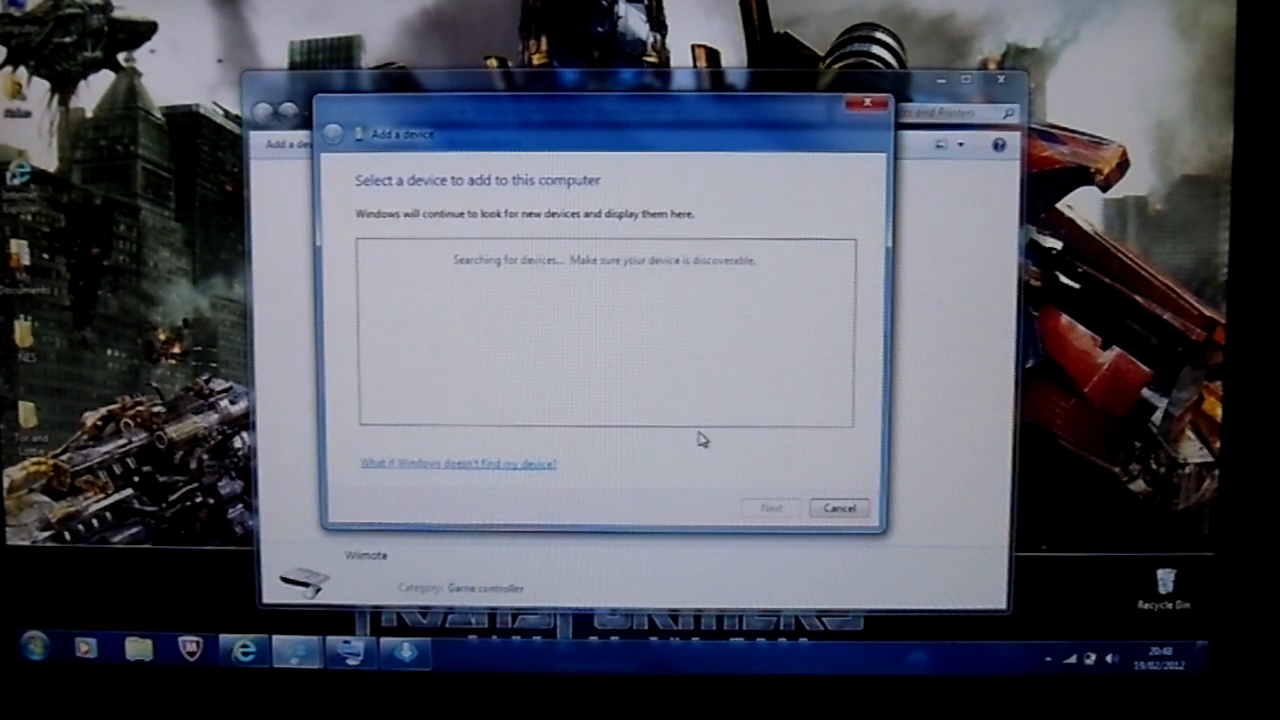
mouse_move(779, 453)
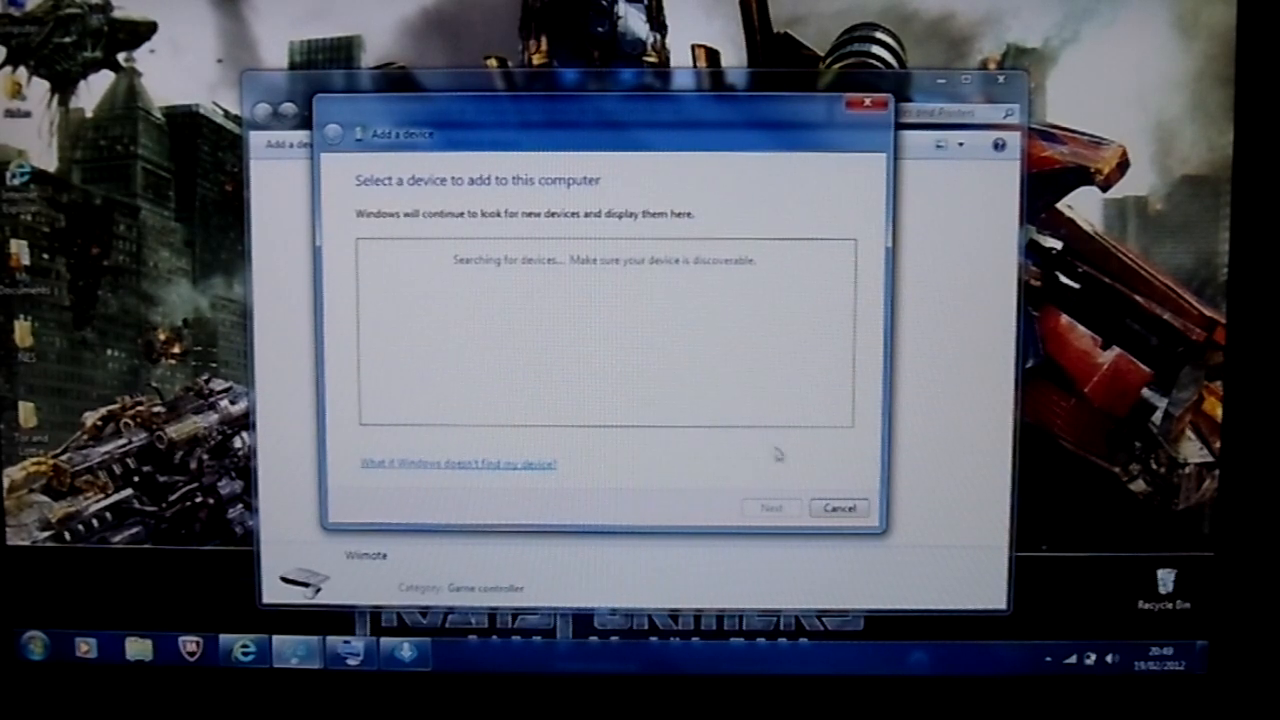
mouse_move(718, 381)
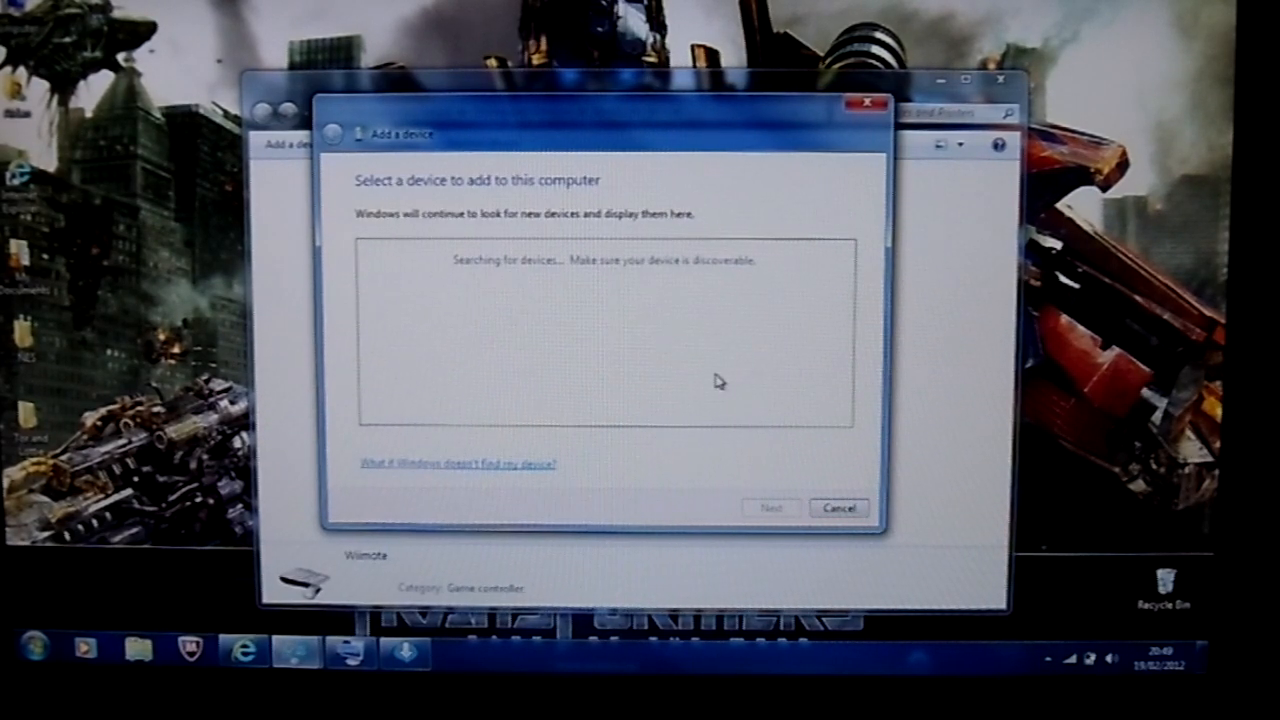
mouse_move(742, 382)
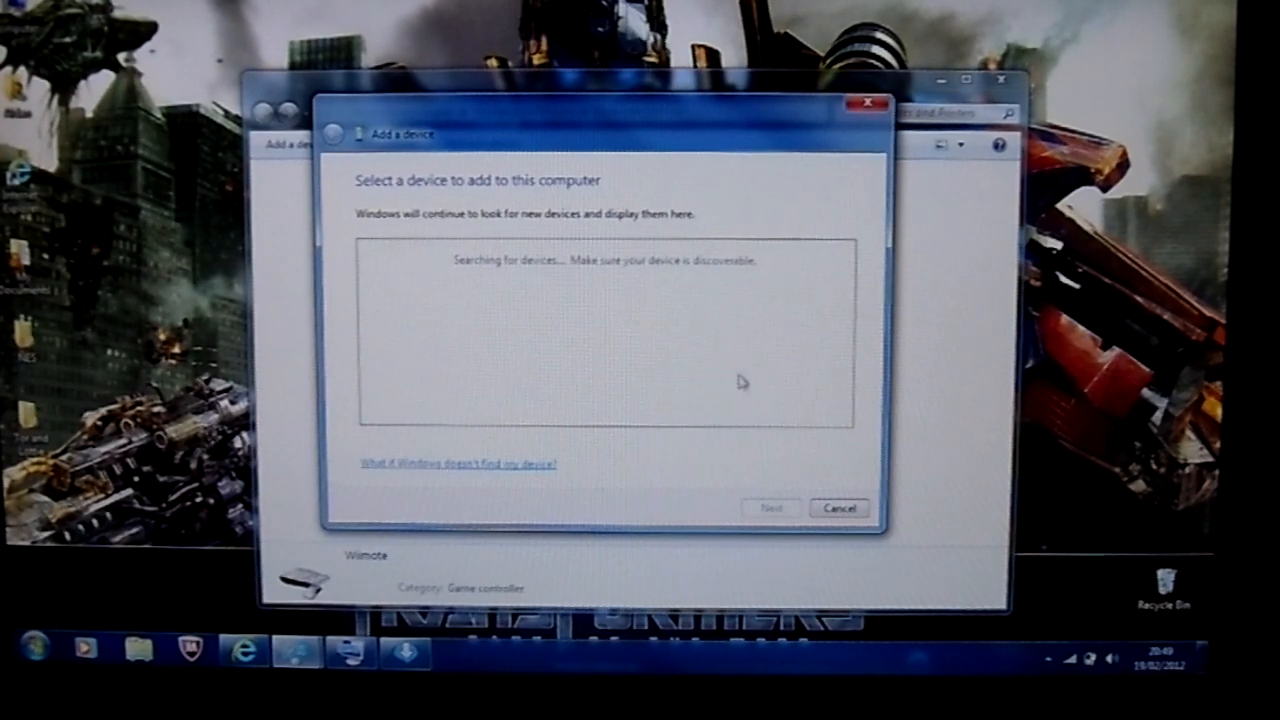
- Cancel the Add a device wizard's device search
click(838, 508)
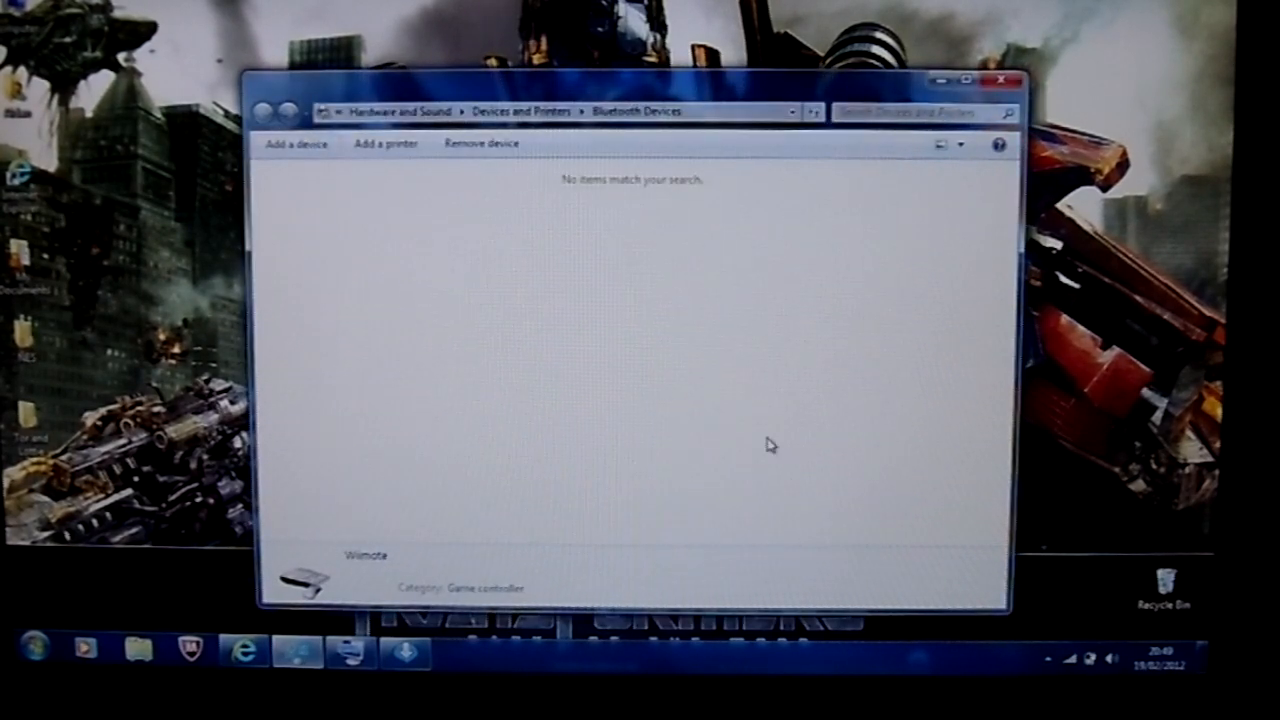
mouse_move(512, 320)
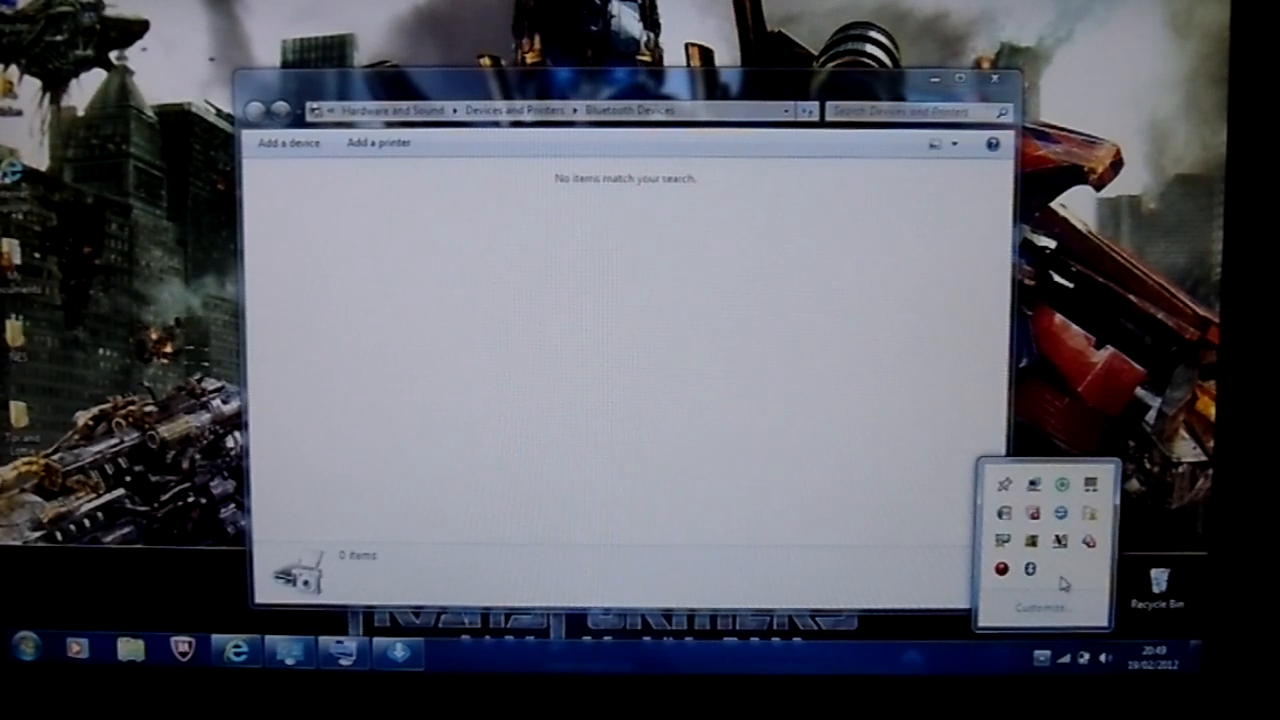
mouse_move(1080, 420)
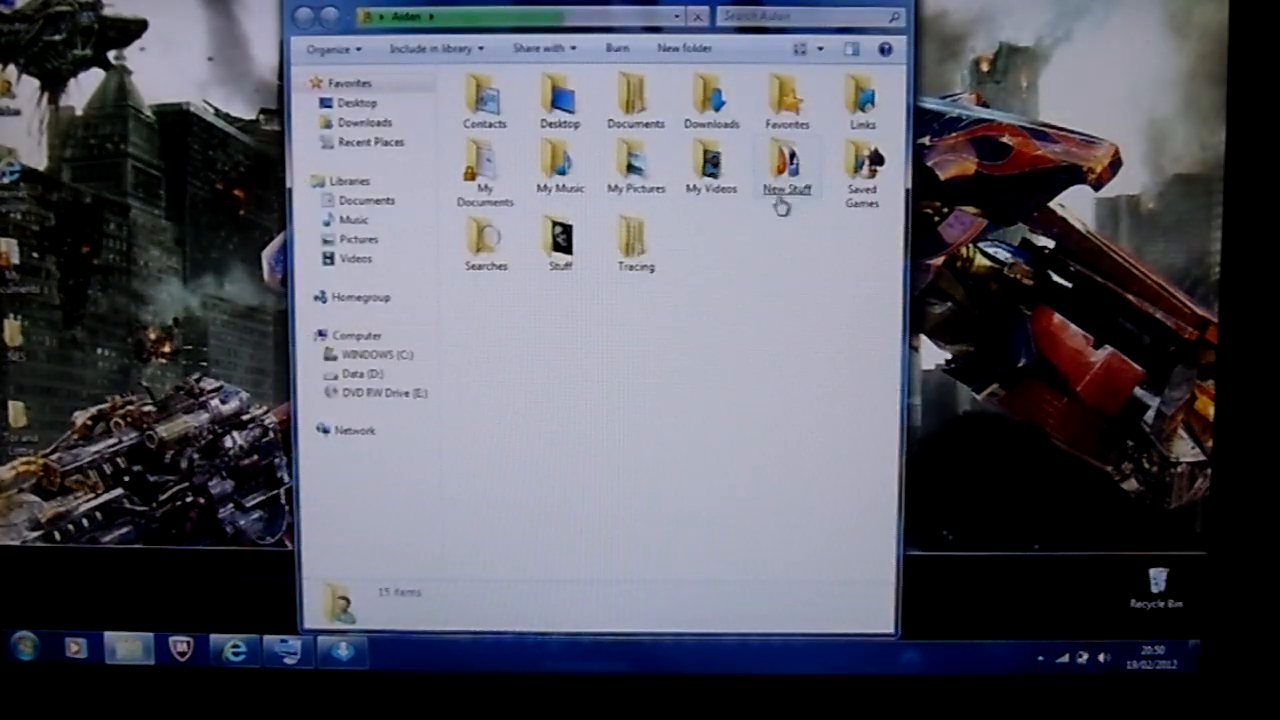
- Open the GlovePIE045Free folder and launch PIEFree
double_click(786, 170)
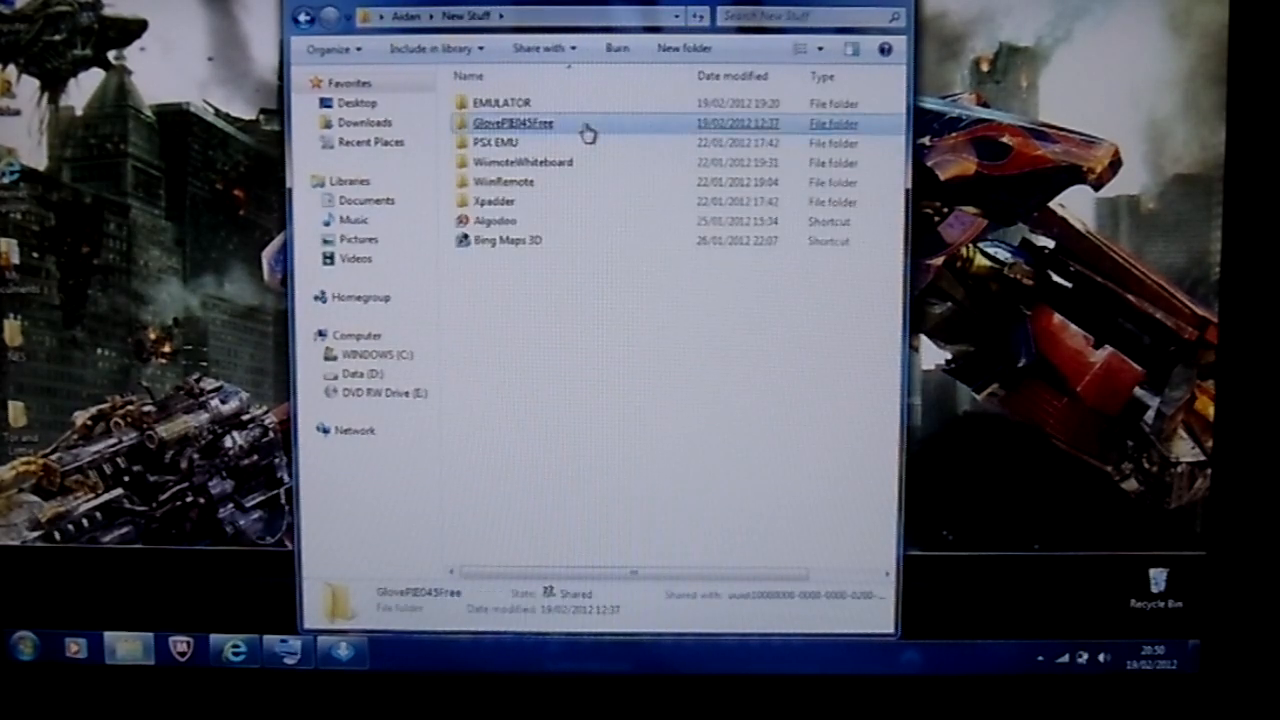
double_click(513, 123)
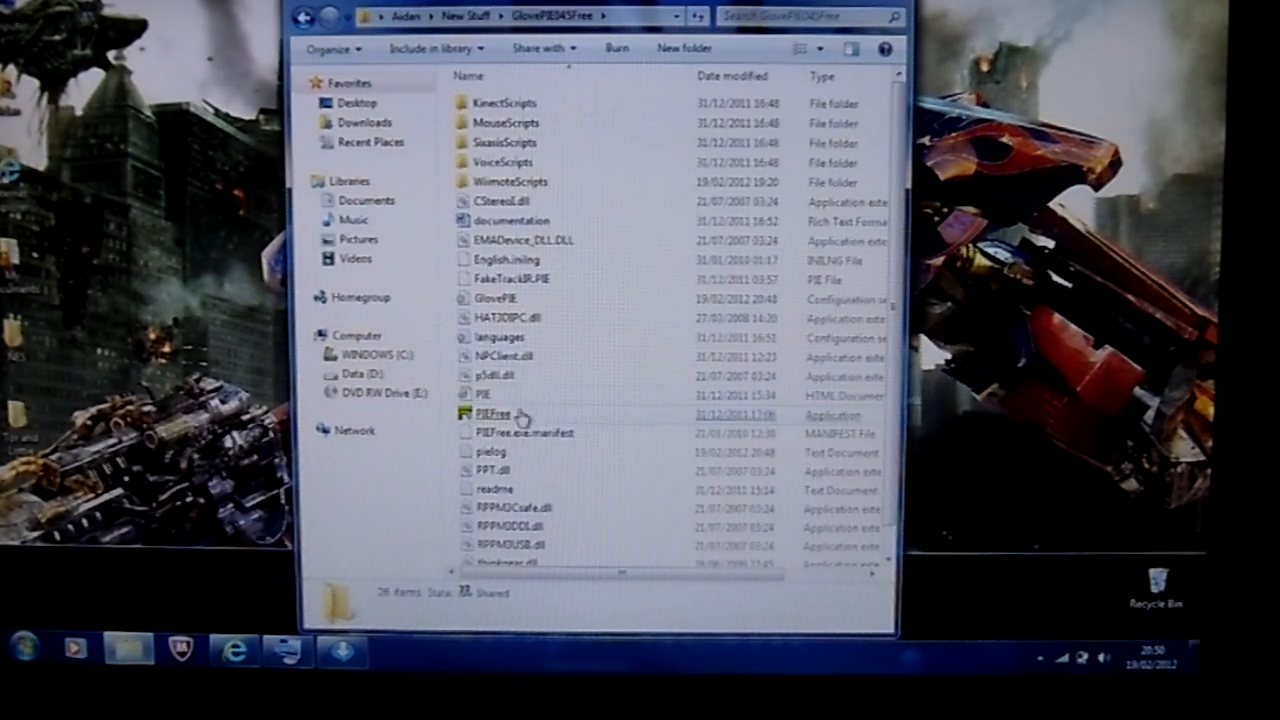
click(493, 414)
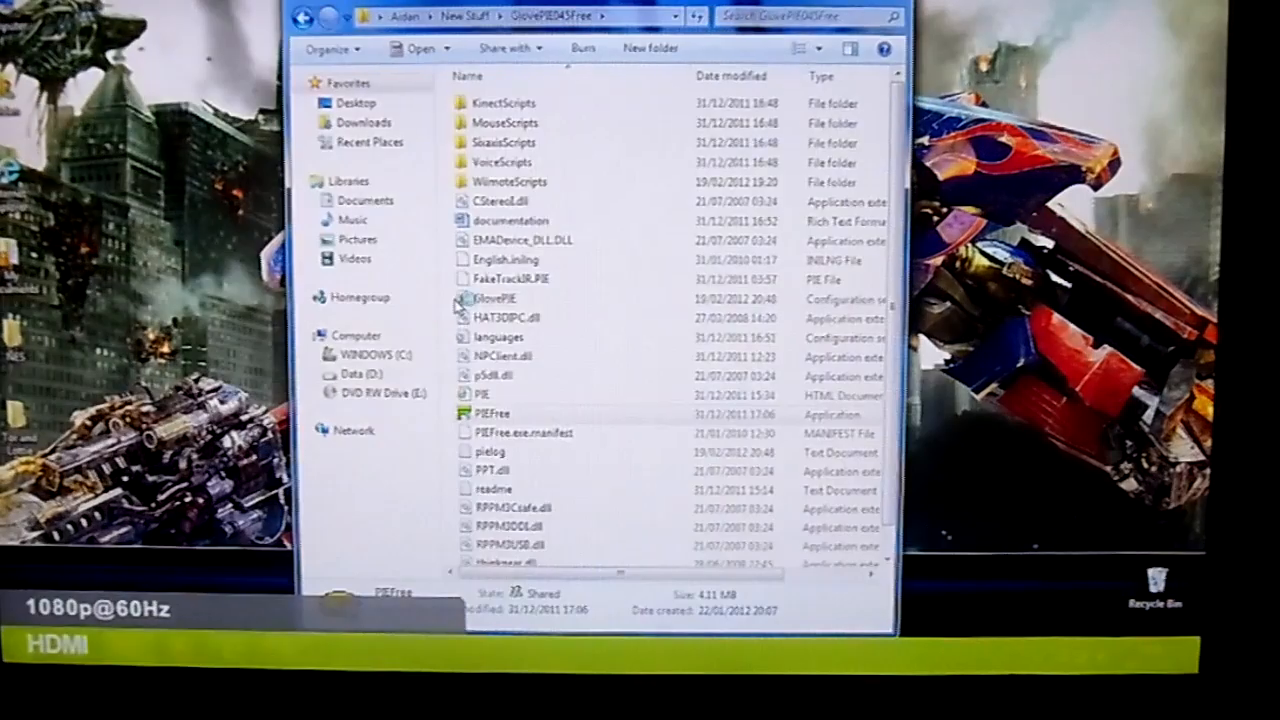
click(497, 299)
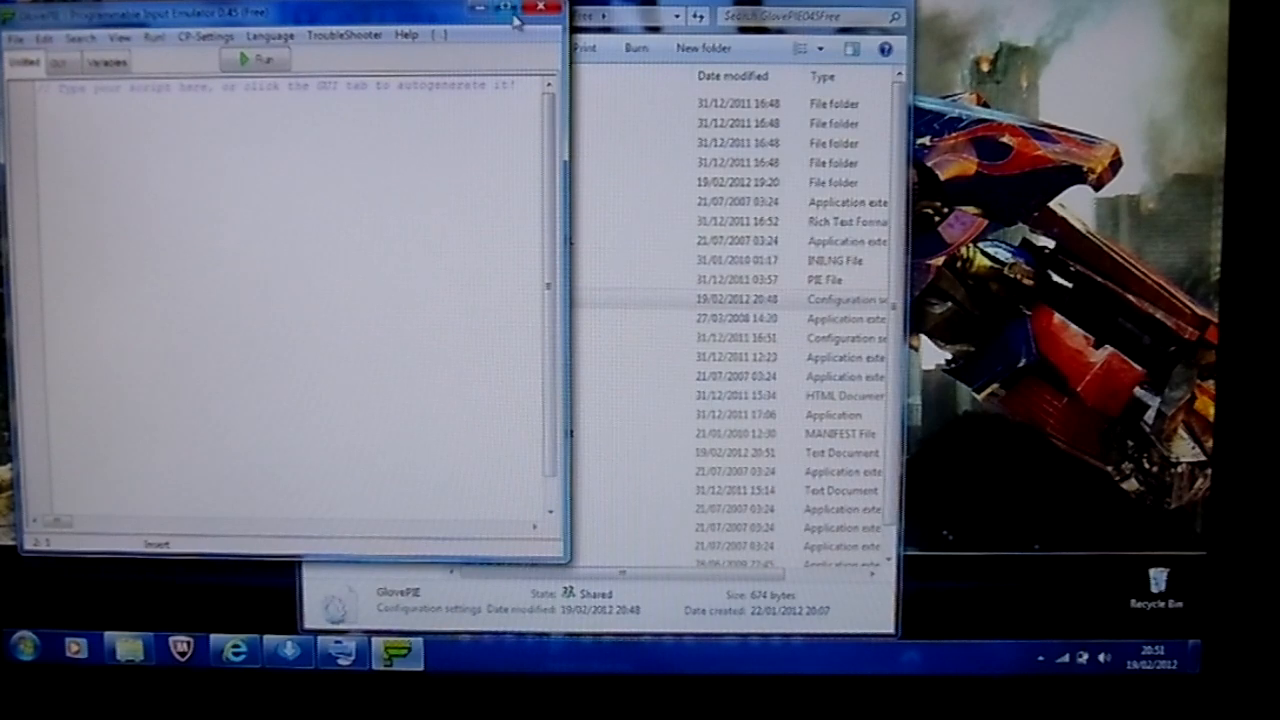
- Maximize GlovePIE, view the Variables tab, then return to the script editor
click(524, 7)
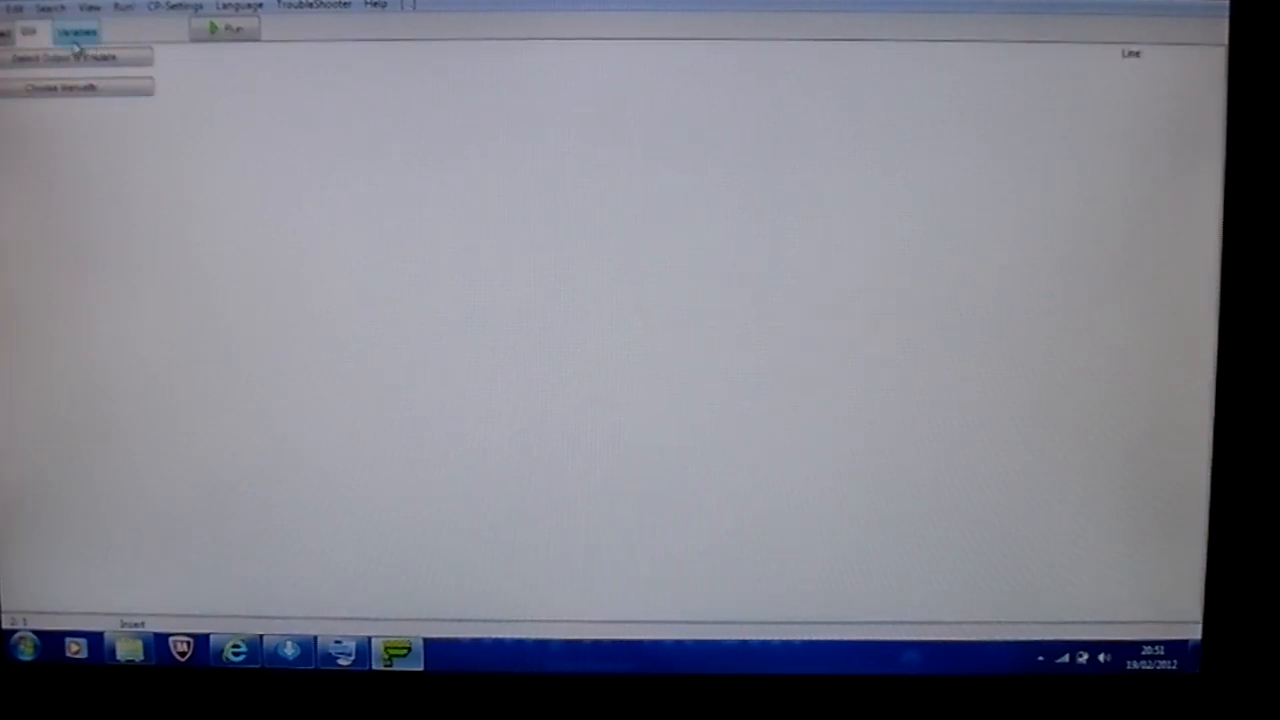
click(28, 32)
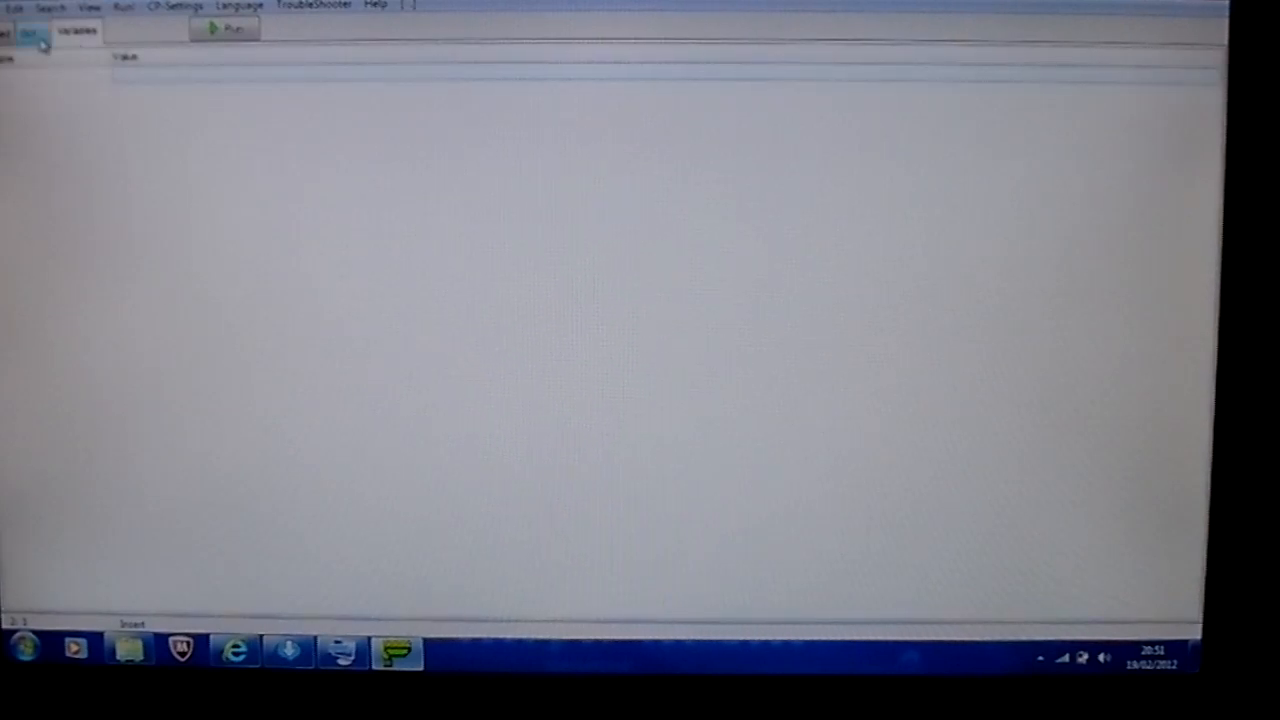
click(30, 30)
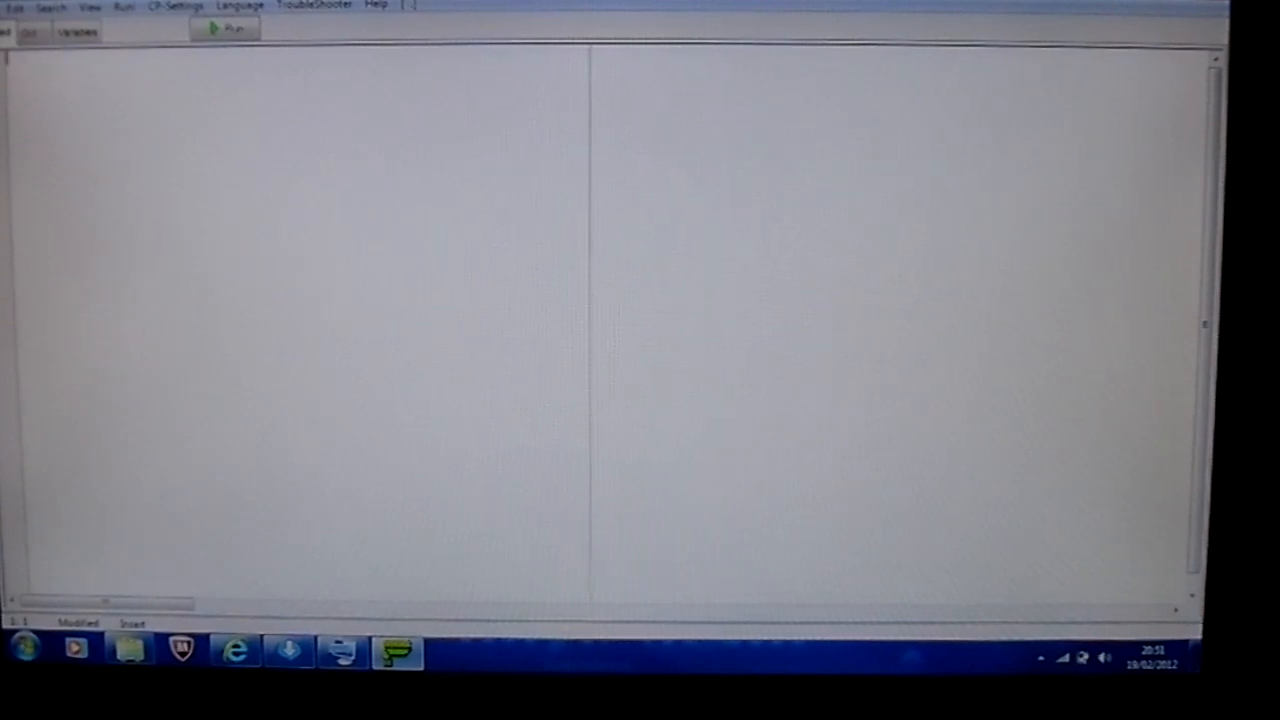
mouse_move(240, 180)
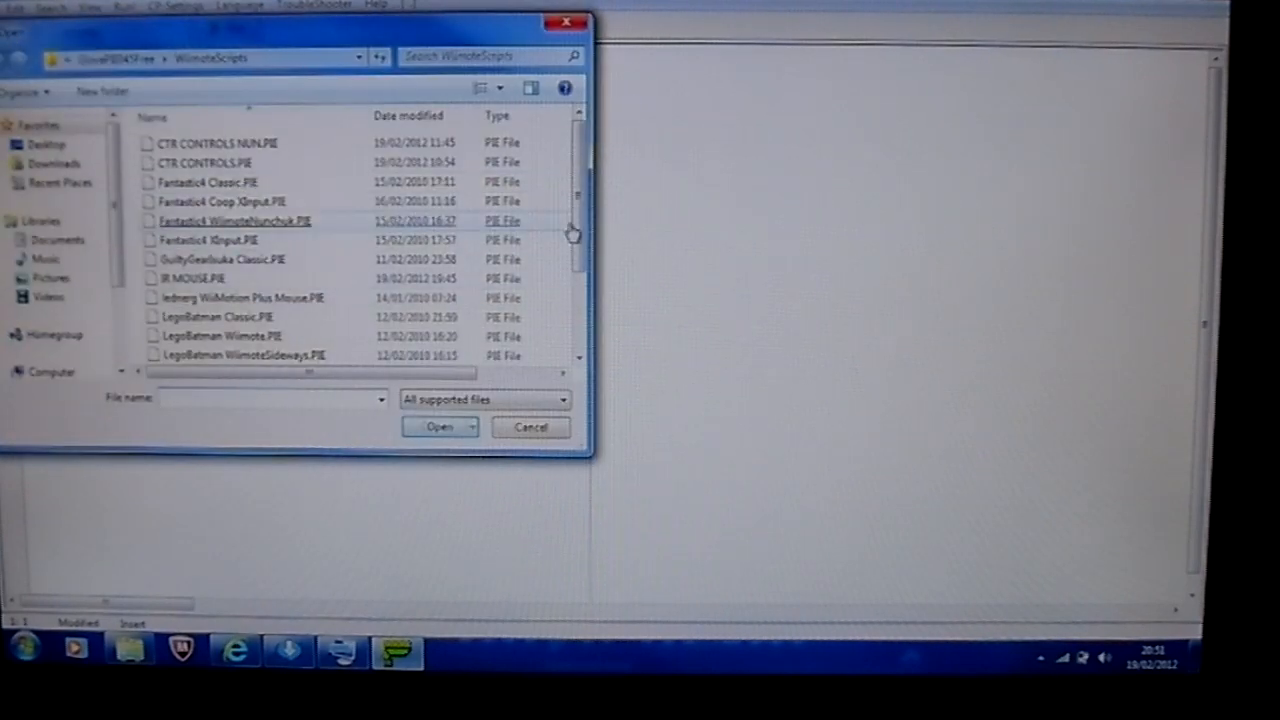
- Open IR MOUSE.PIE from the WiimoteScripts folder
scroll(down, 3)
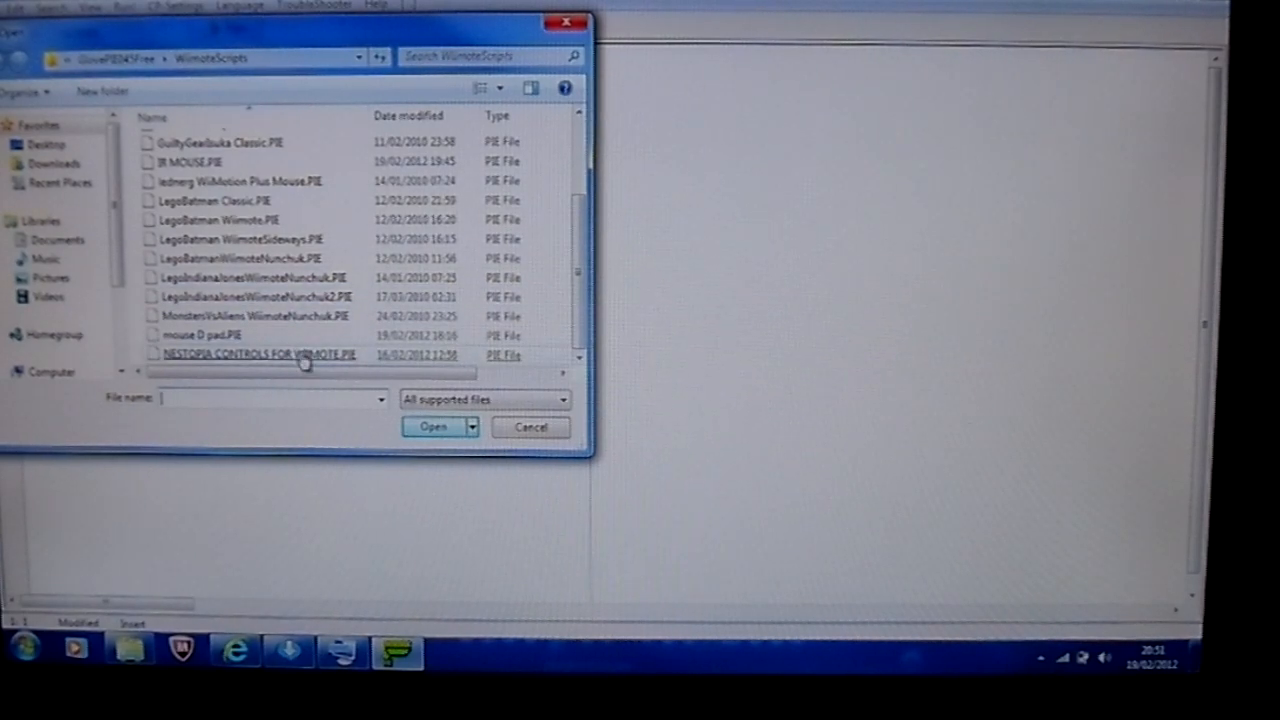
click(433, 427)
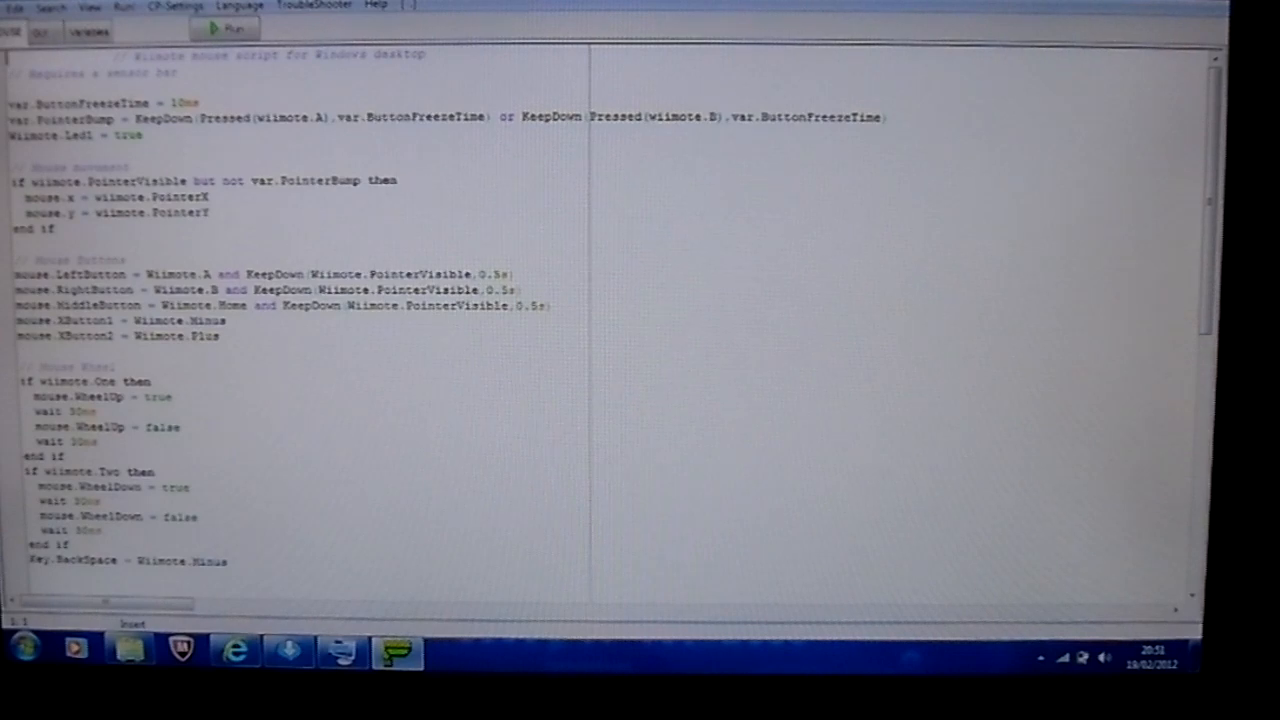
scroll(down, 3)
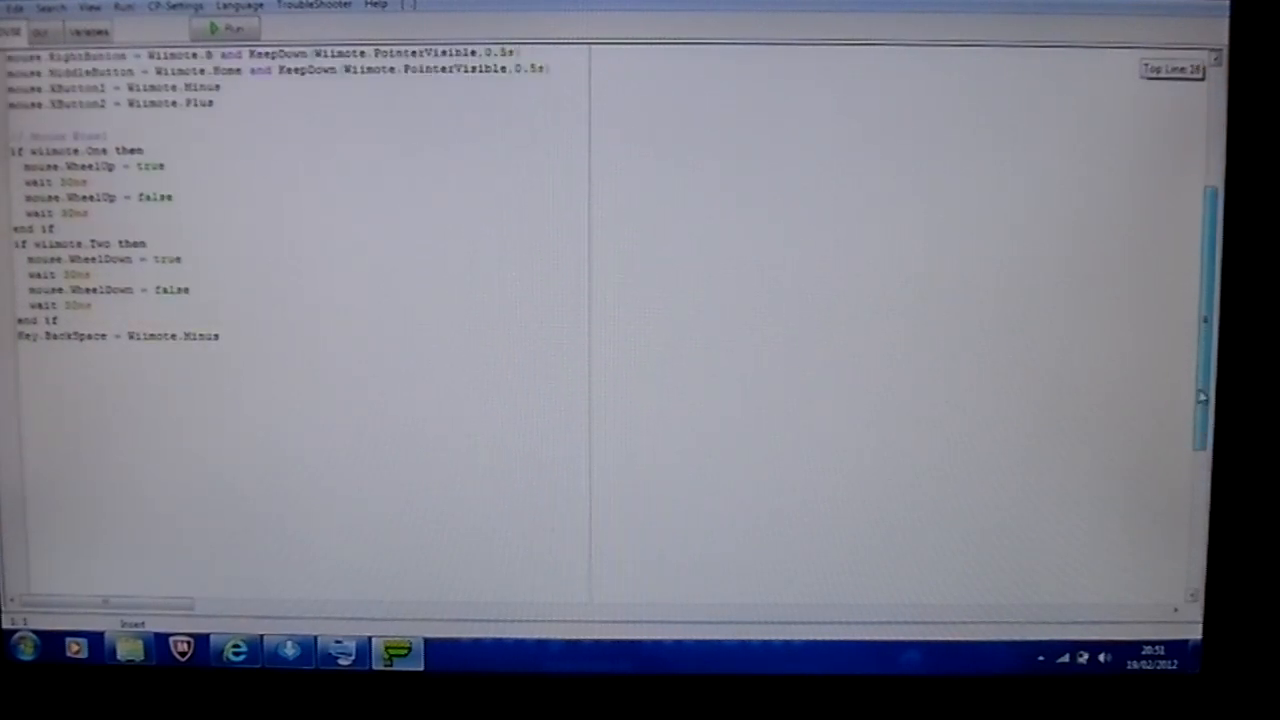
scroll(up, 3)
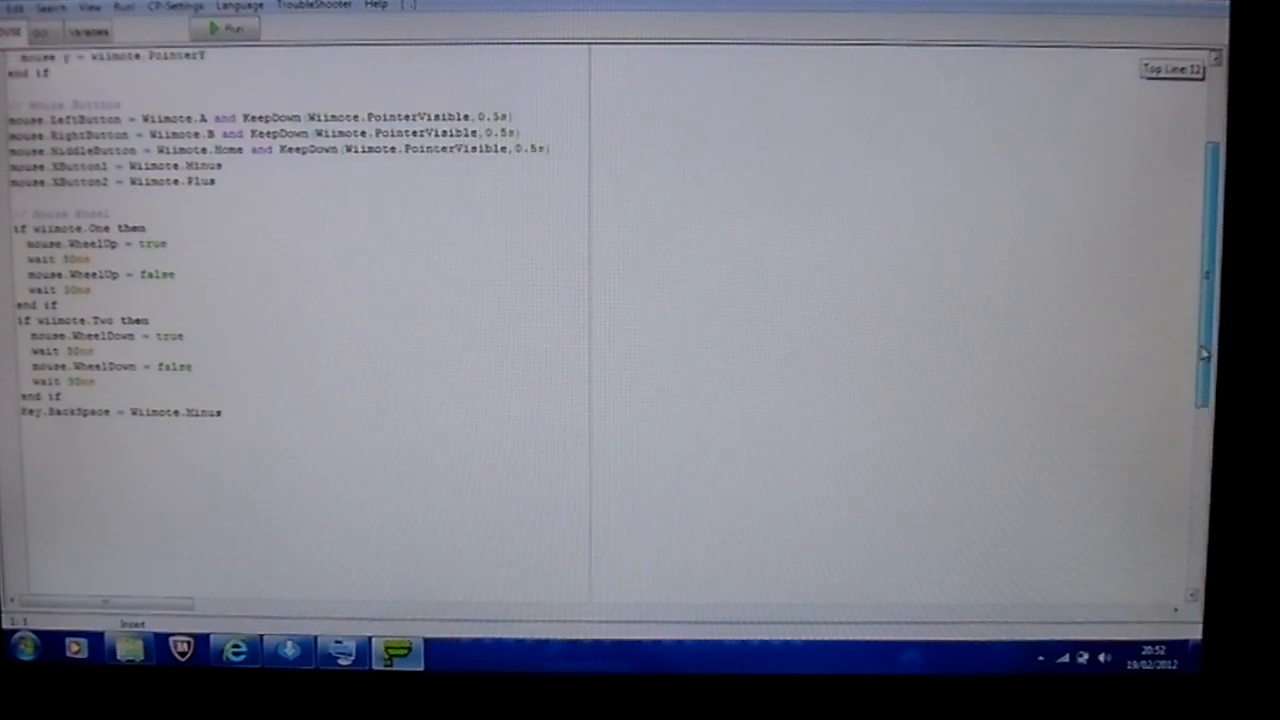
scroll(up, 3)
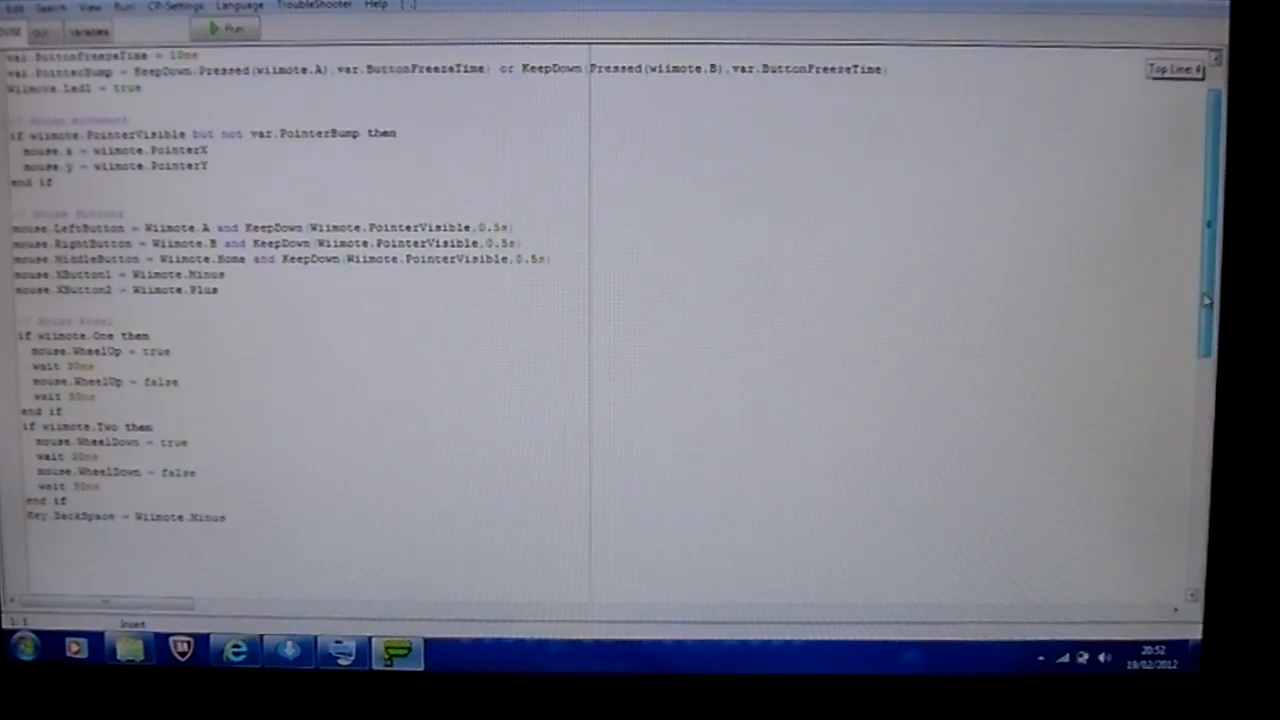
scroll(up, 3)
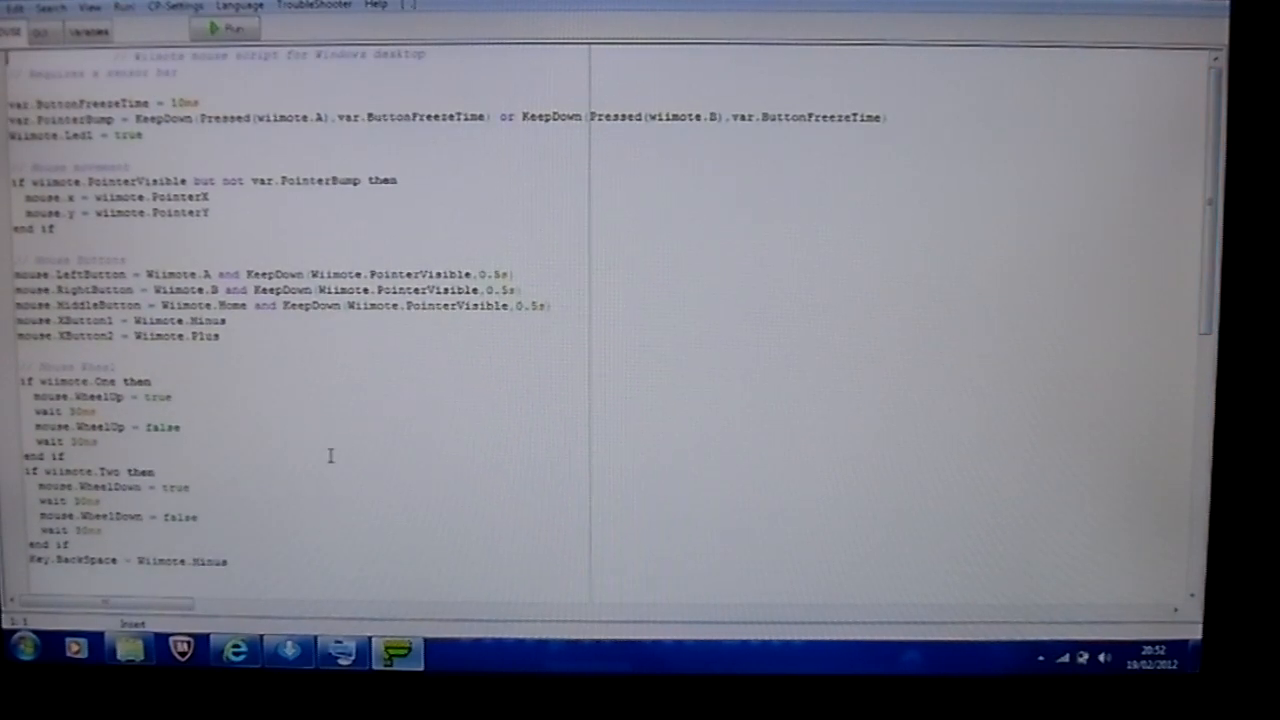
mouse_move(630, 475)
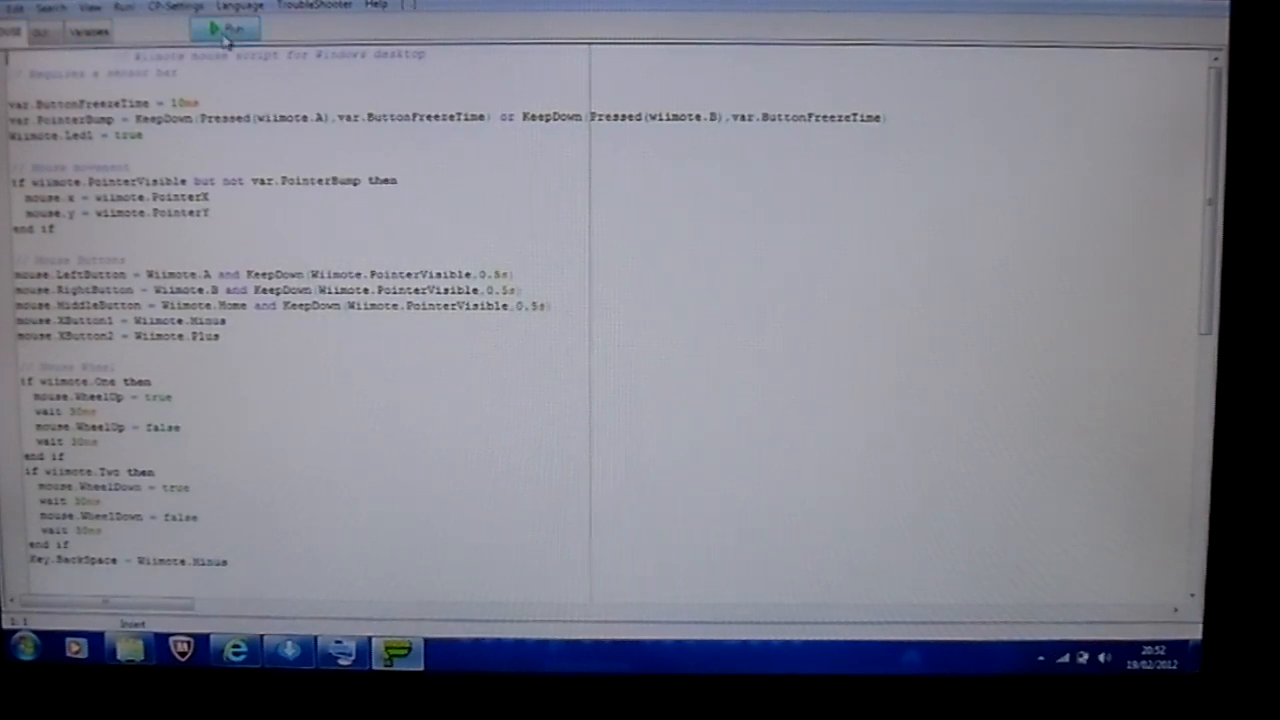
mouse_move(222, 28)
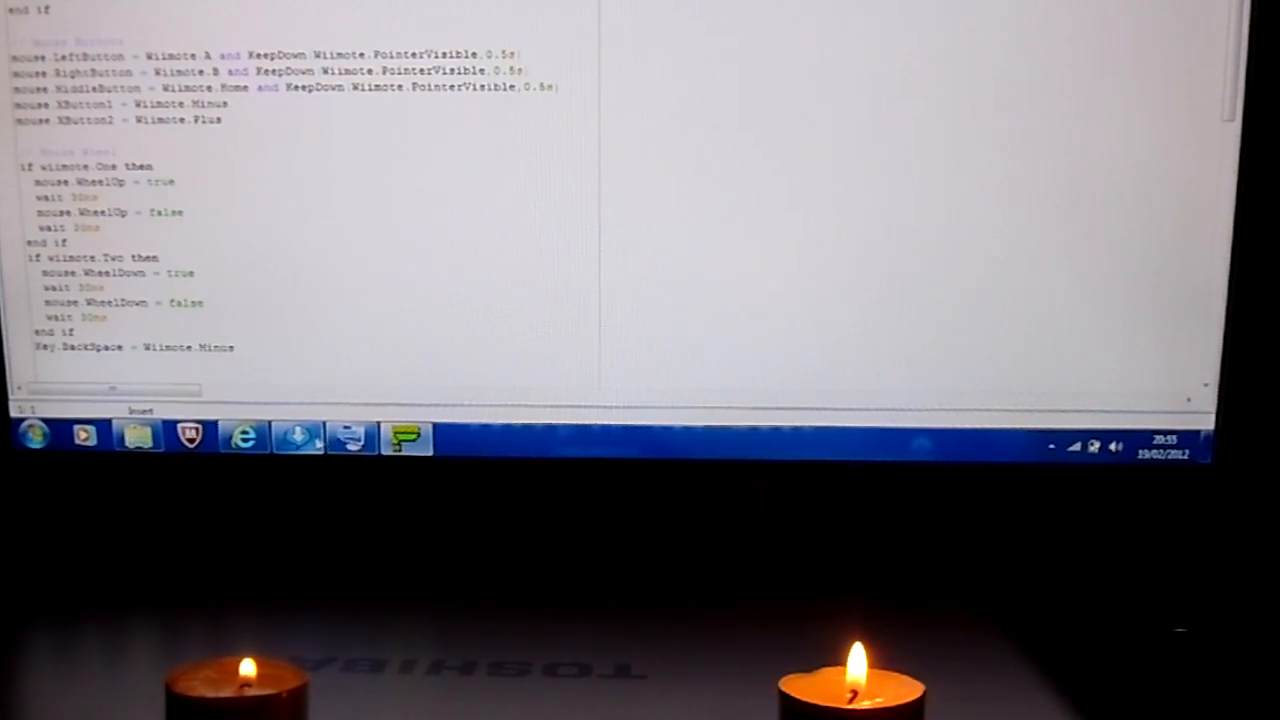
- Show hidden notification icons and open the Bluetooth icon's menu
click(1051, 447)
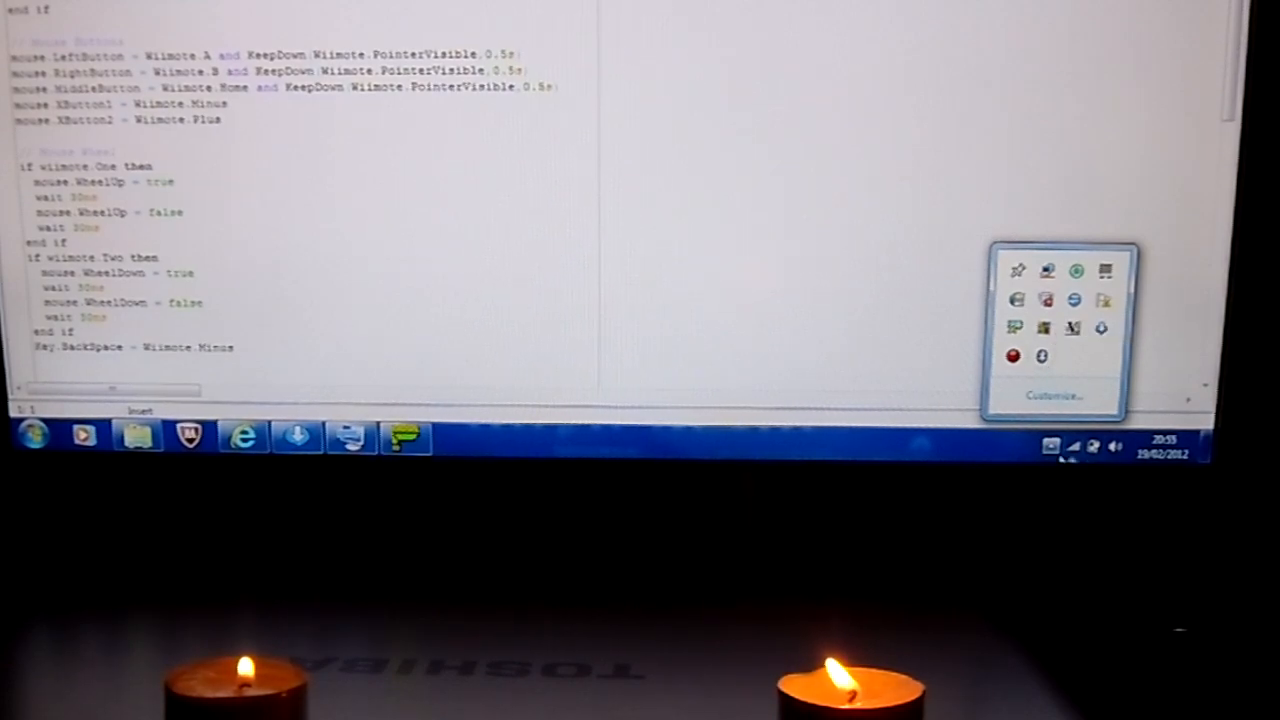
mouse_move(1042, 356)
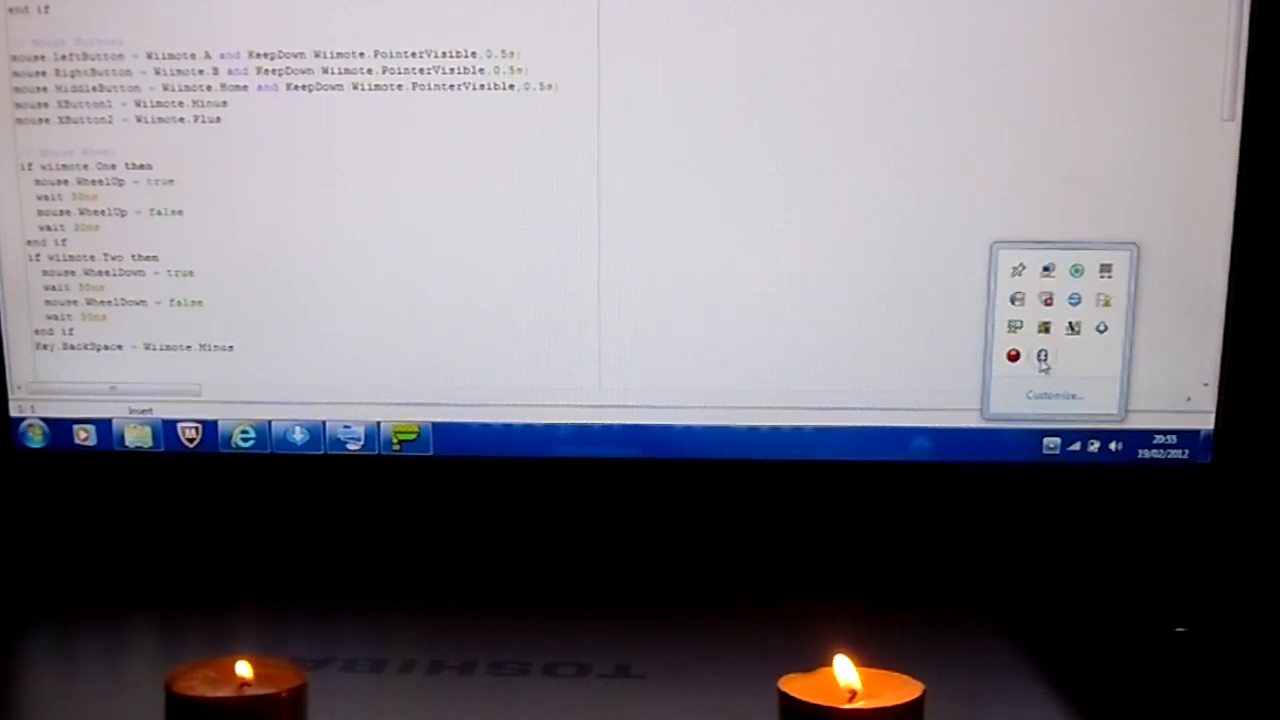
right_click(1042, 357)
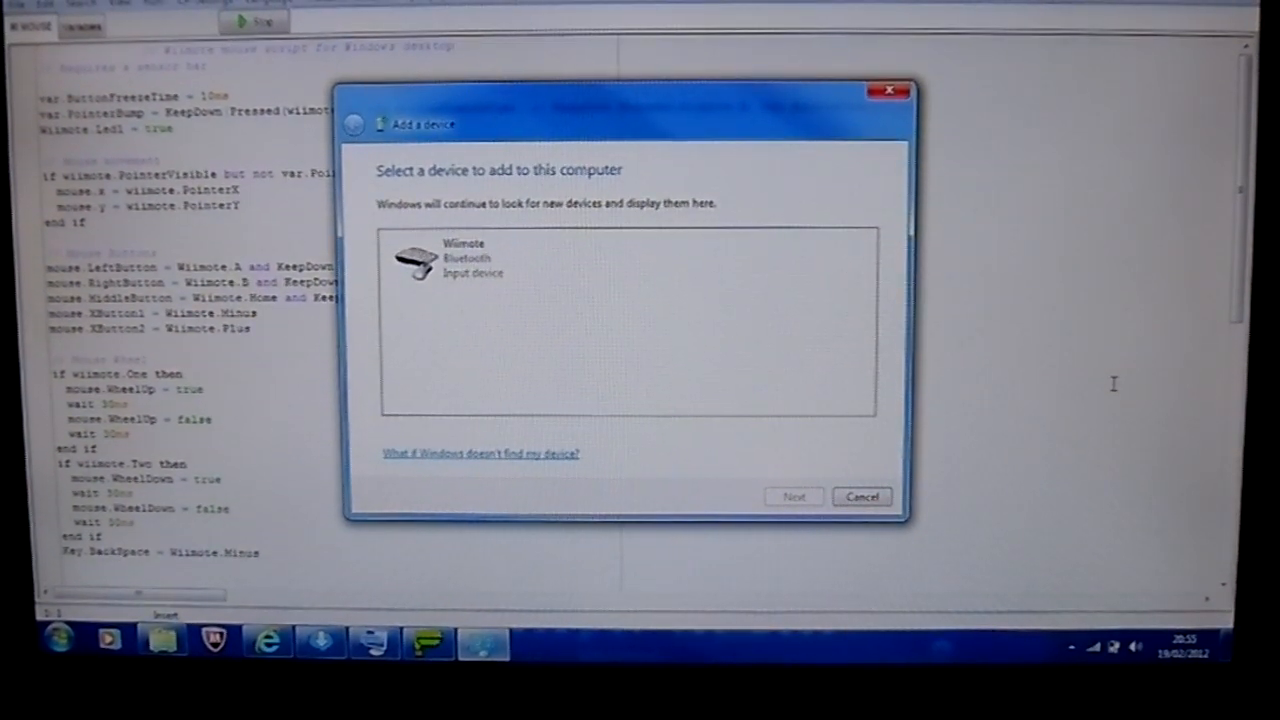
mouse_move(390, 290)
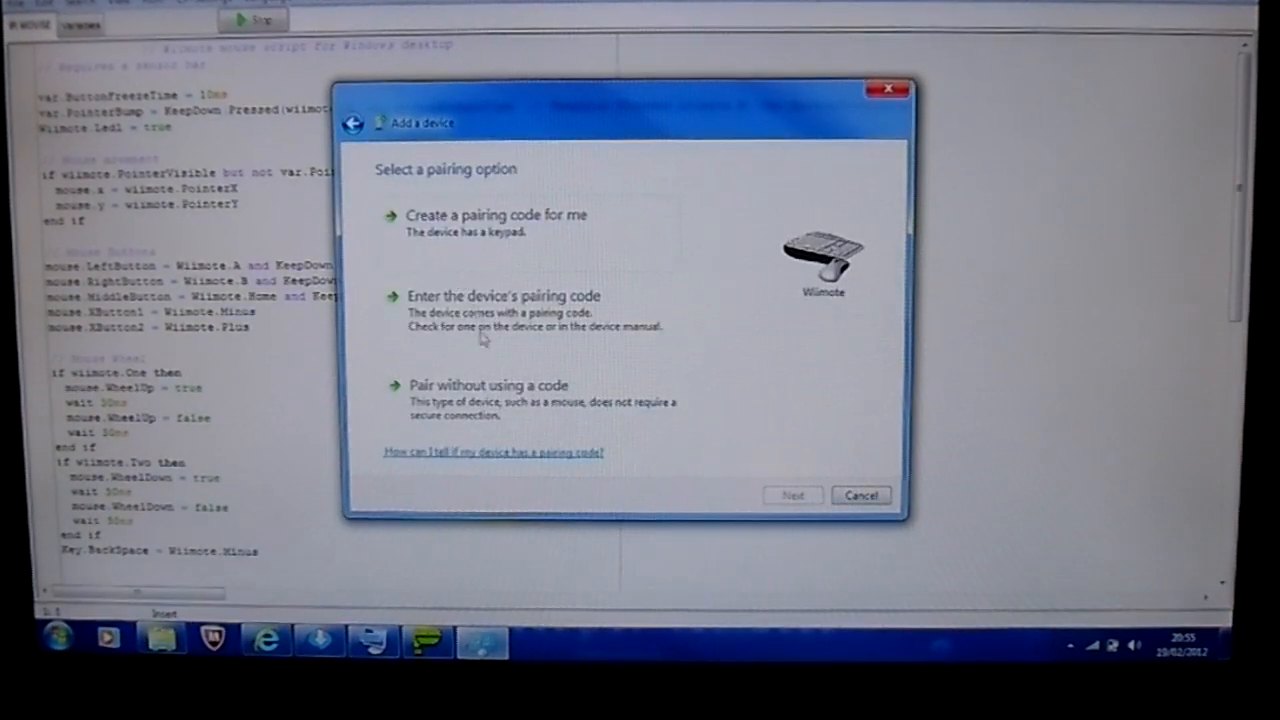
- Pair the Wiimote without a code and close the success message
click(490, 390)
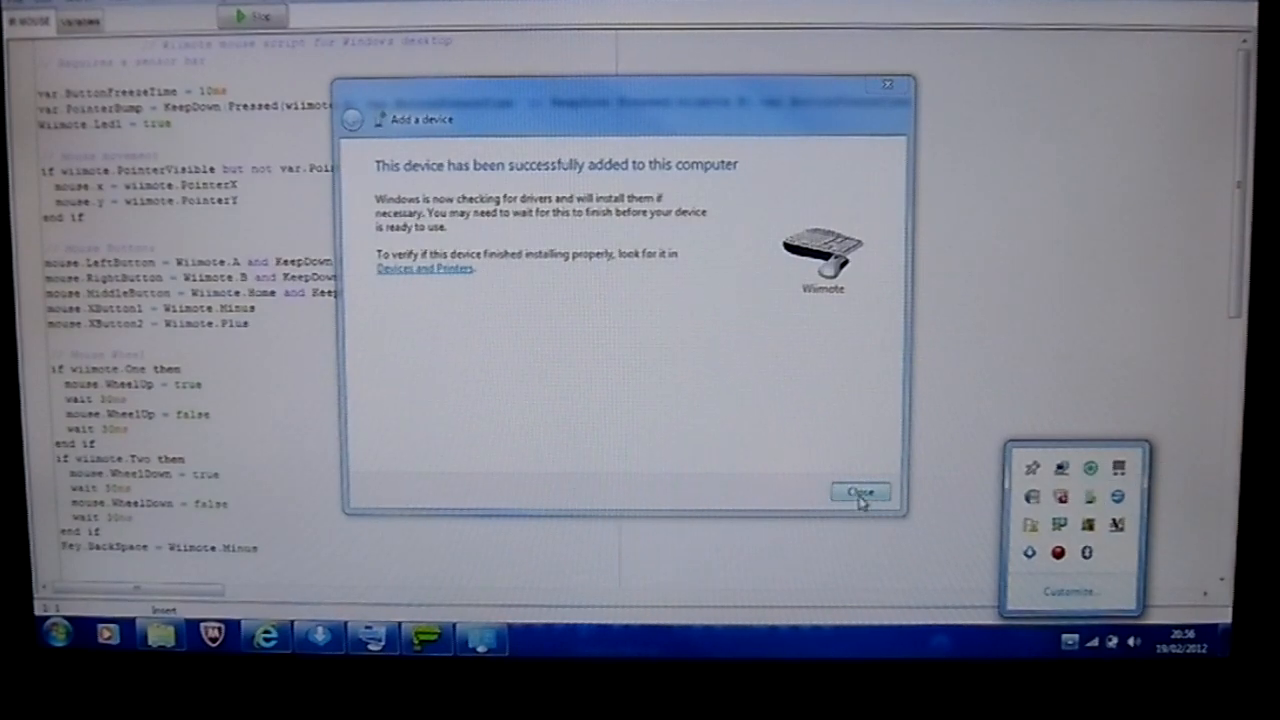
click(860, 492)
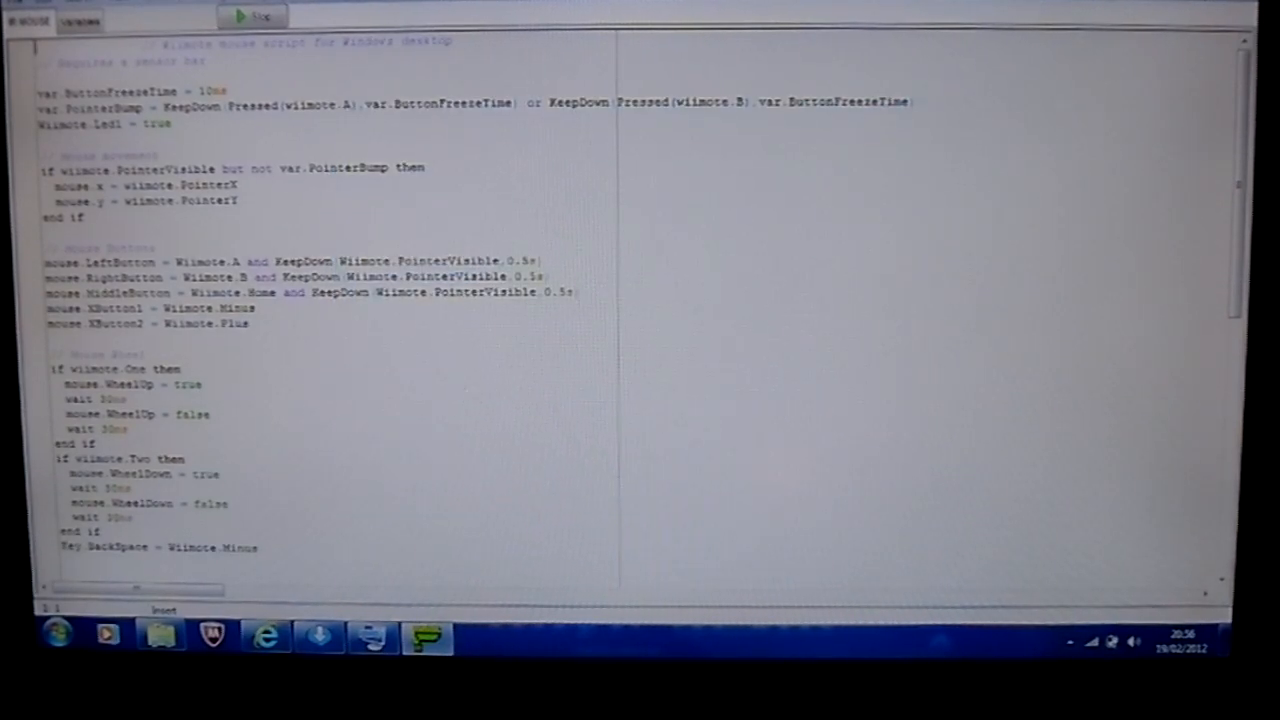